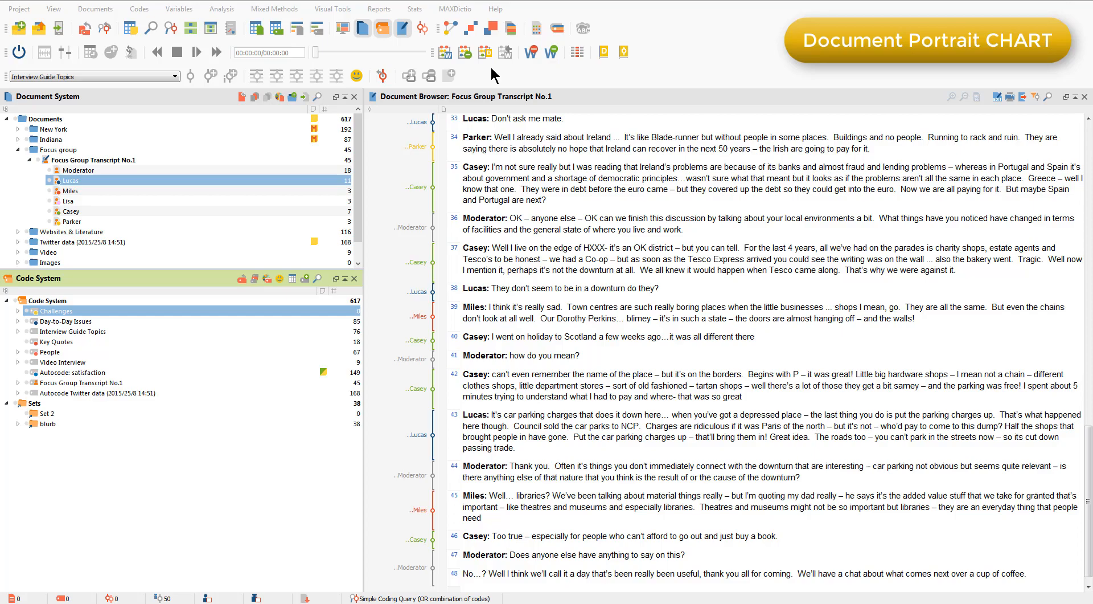
- Generate a Document Portrait of Focus Group Transcript No.1 from Visual Tools
left_click(332, 9)
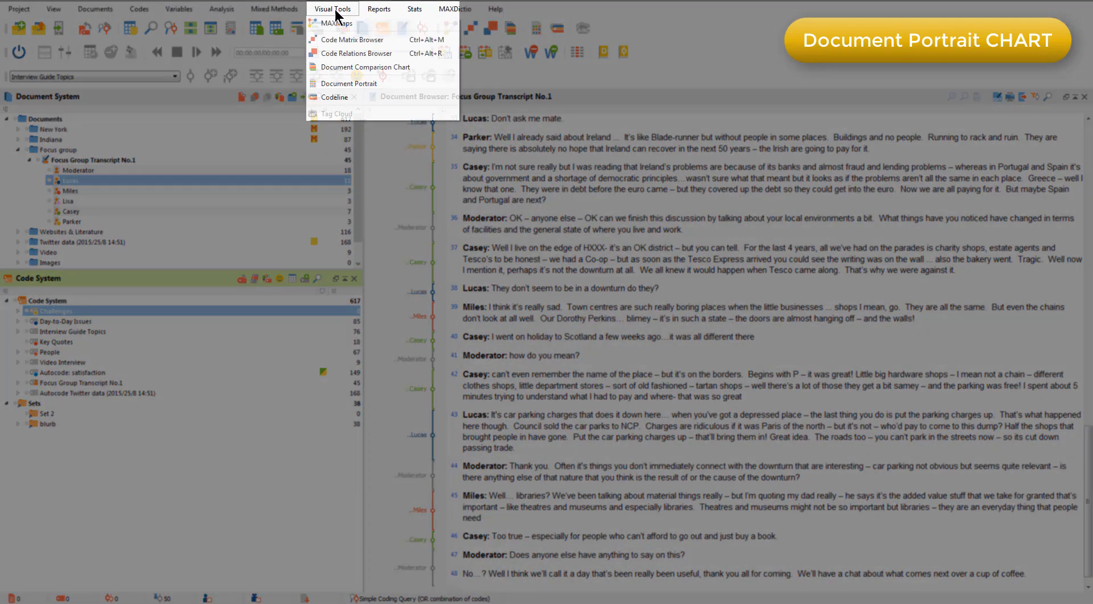
left_click(348, 83)
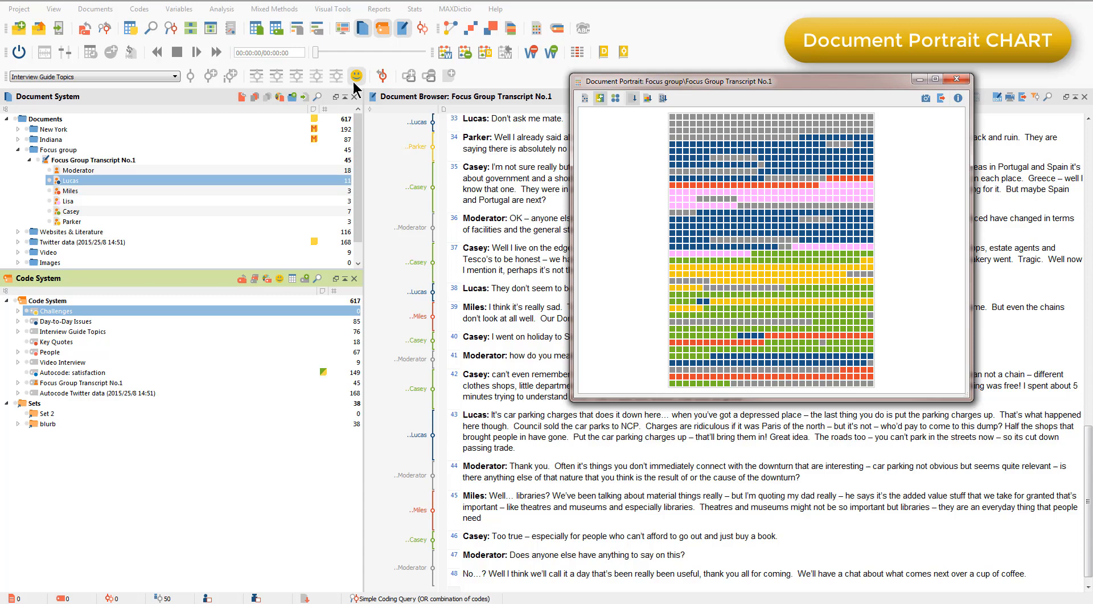
- Toggle the entire-document option and render the portrait's tiles as circles
left_click(659, 97)
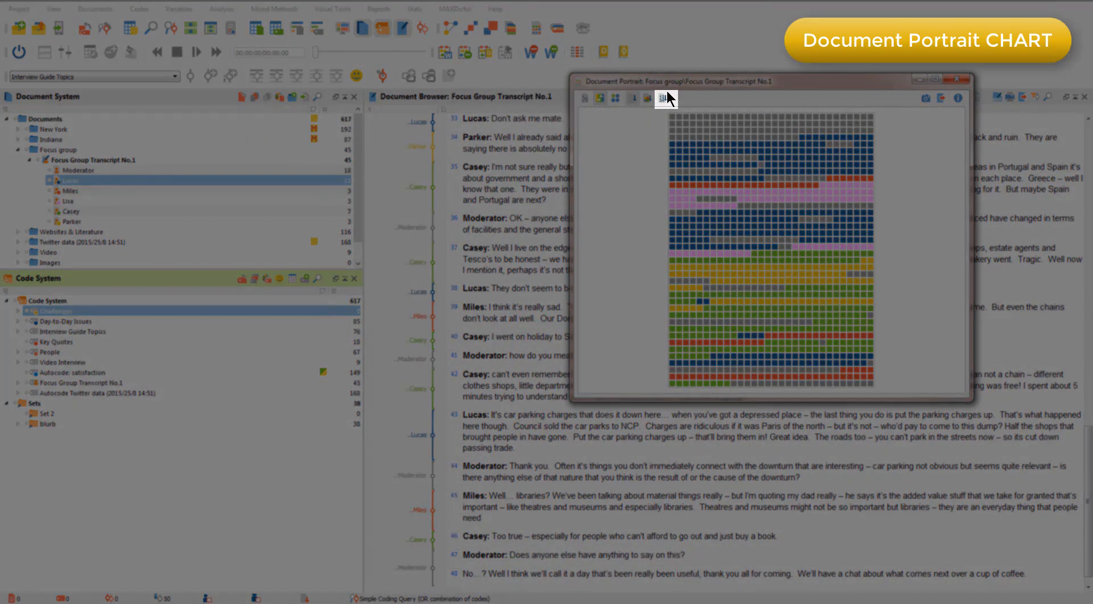
left_click(662, 97)
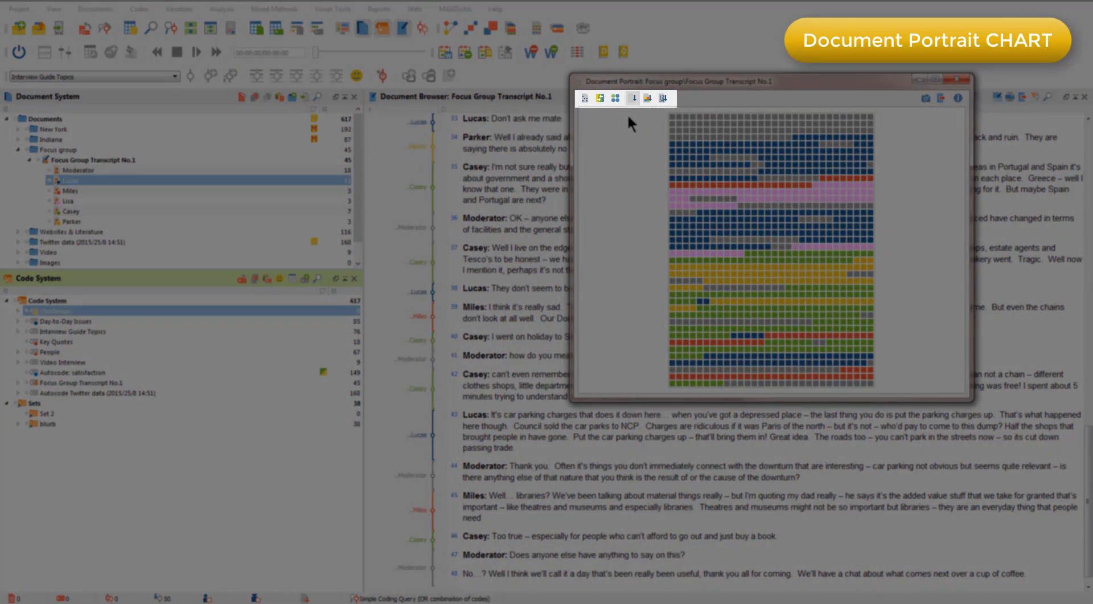
mouse_move(584, 97)
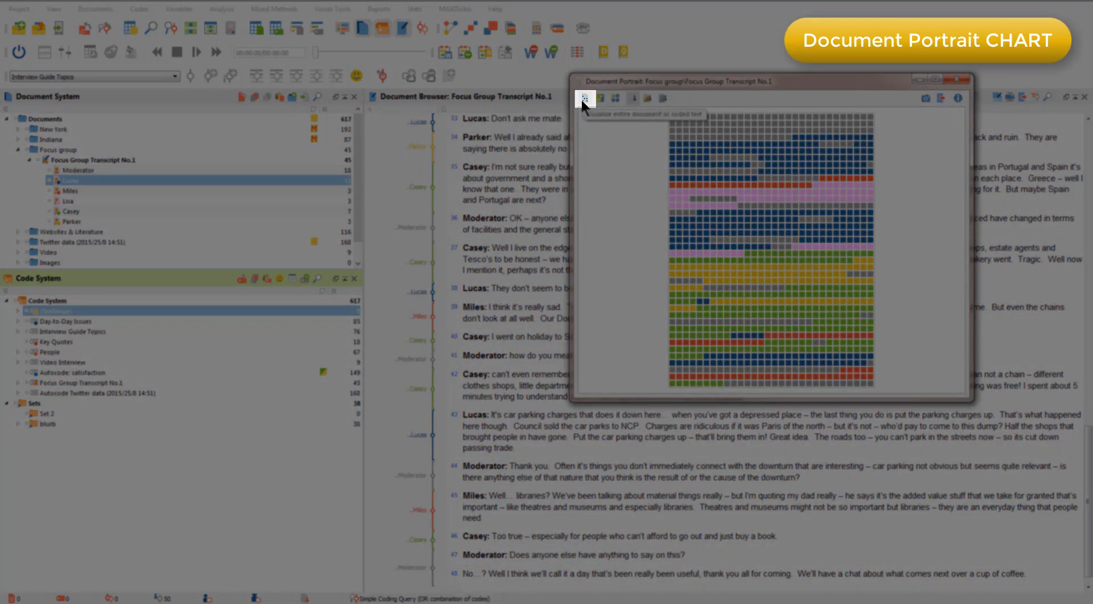
left_click(584, 97)
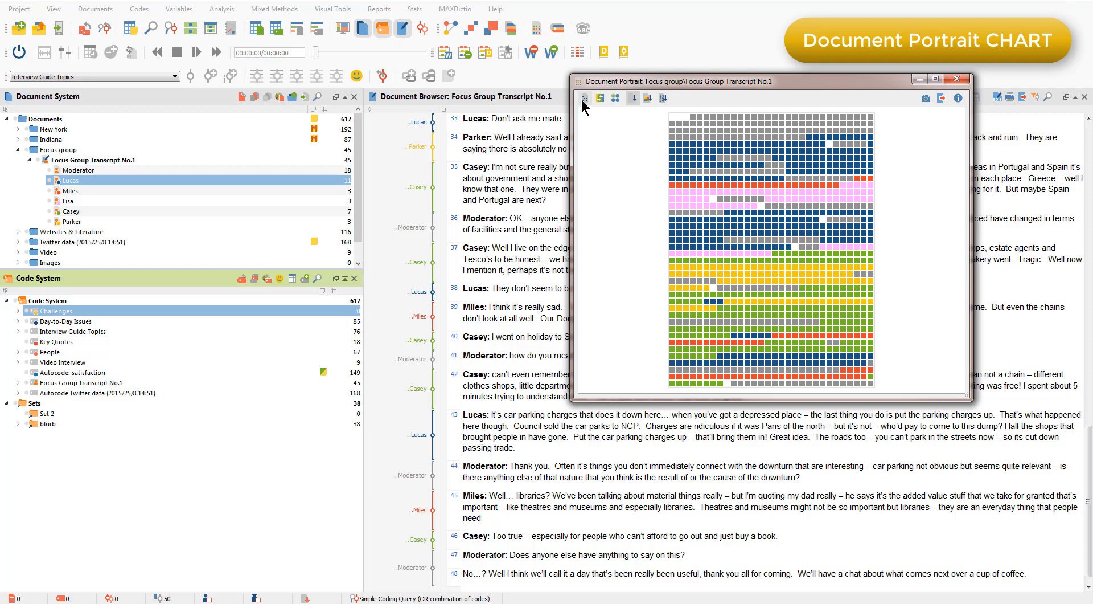
mouse_move(615, 110)
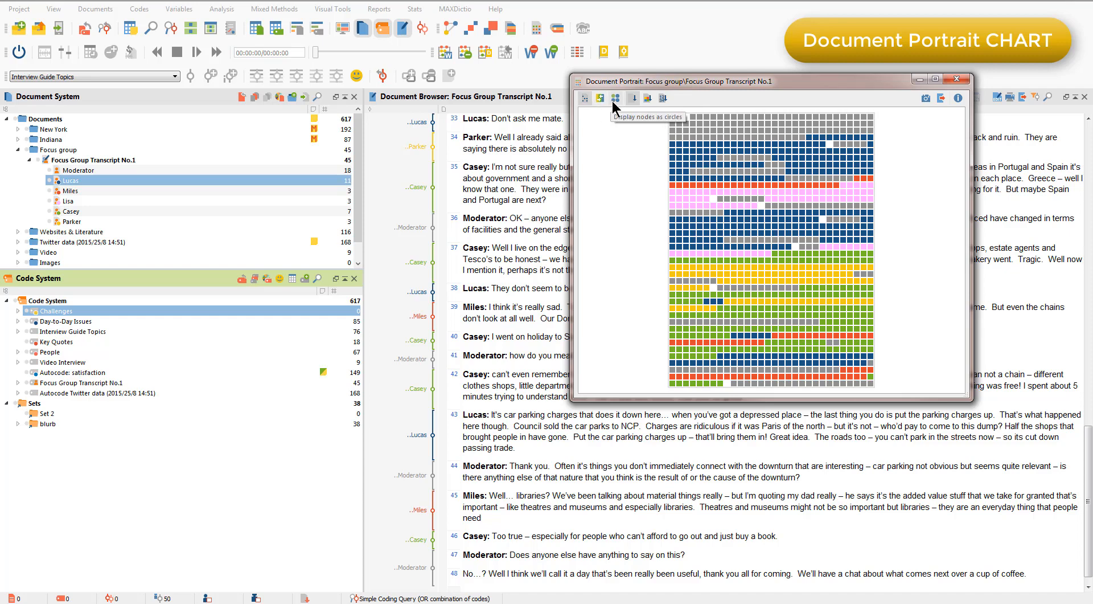
left_click(614, 98)
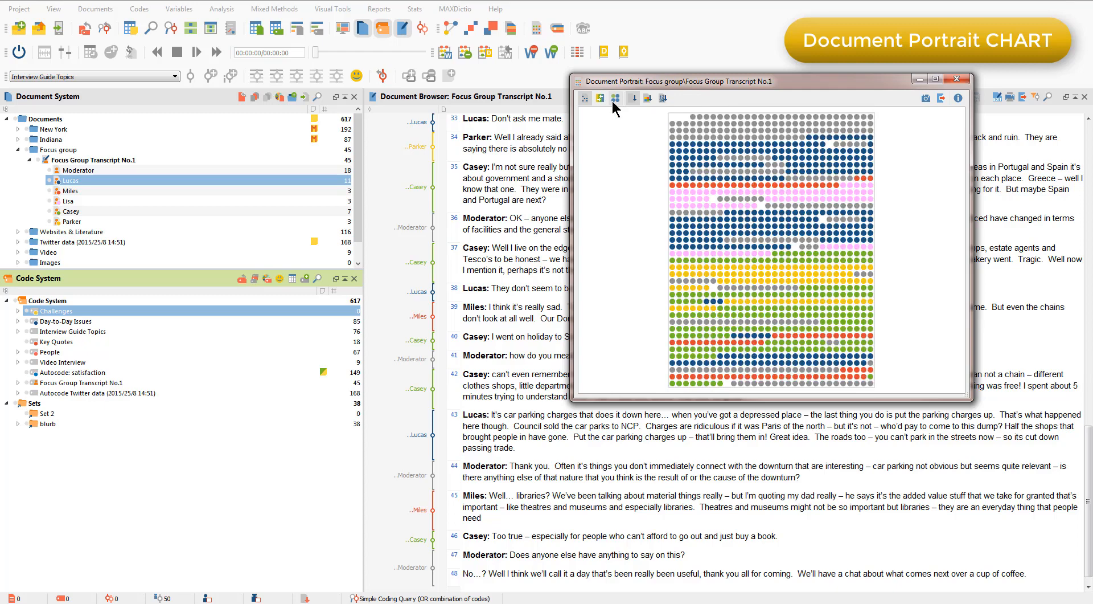
left_click(615, 97)
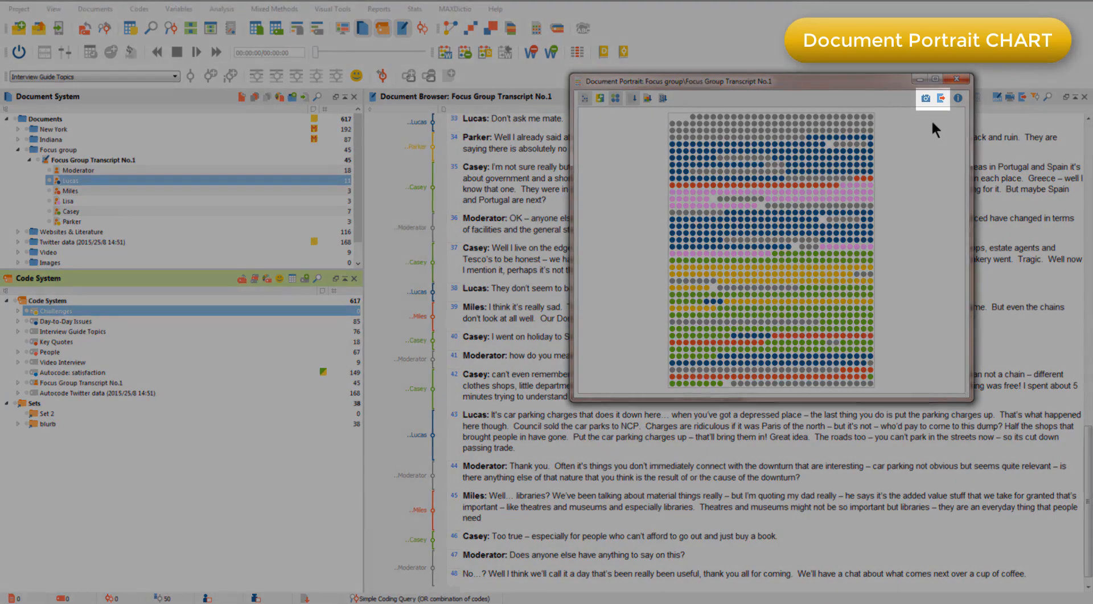
mouse_move(941, 99)
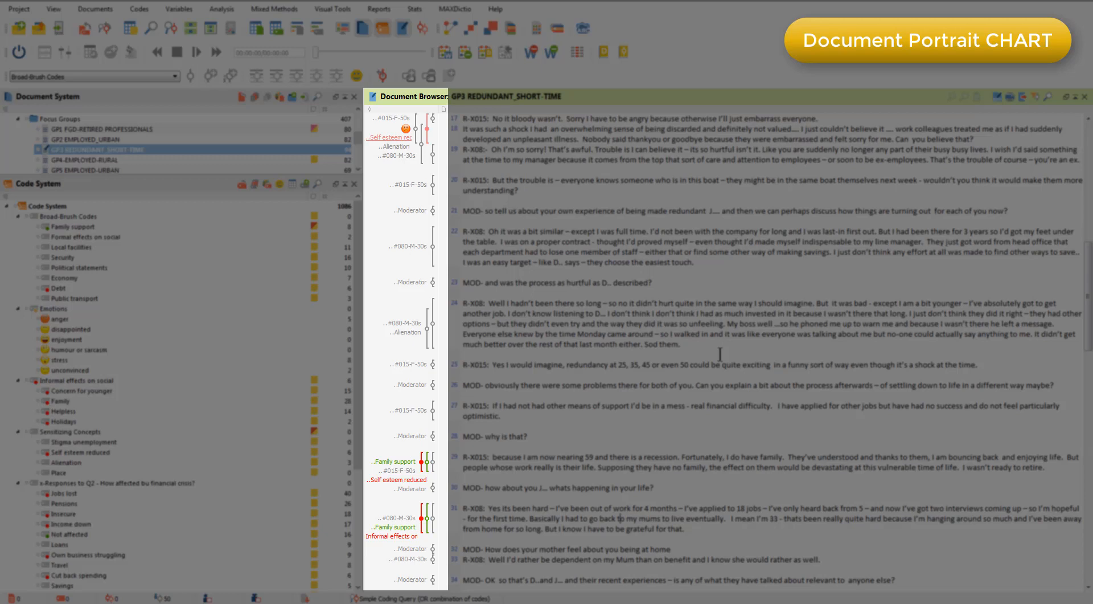
- Scroll through the GP3 REDUNDANT_SHORT-TIME transcript to review its coded passages
scroll("down", 3)
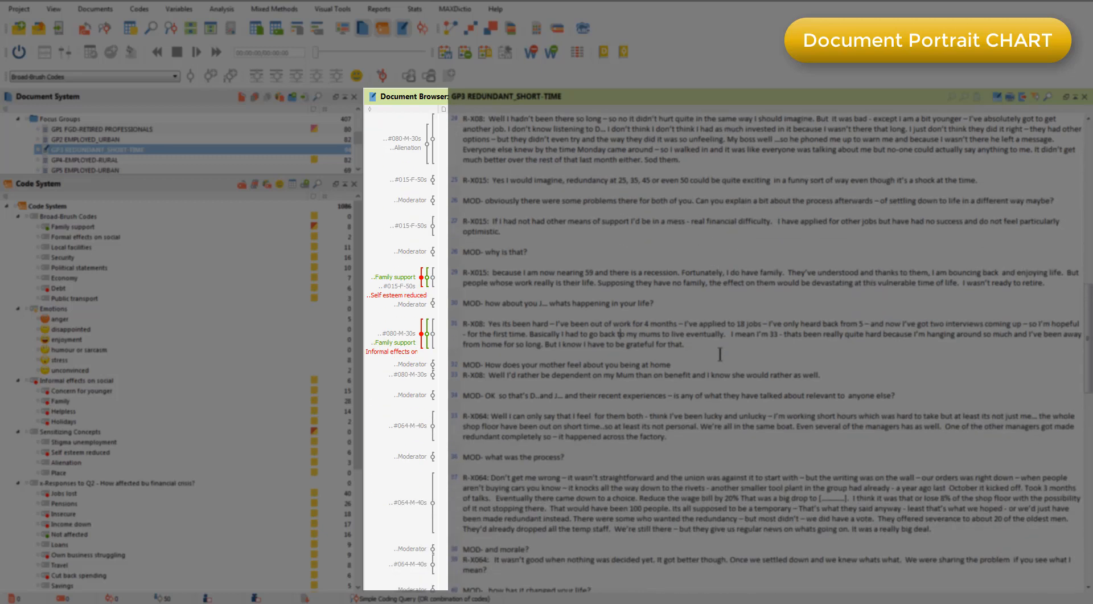
scroll("down", 3)
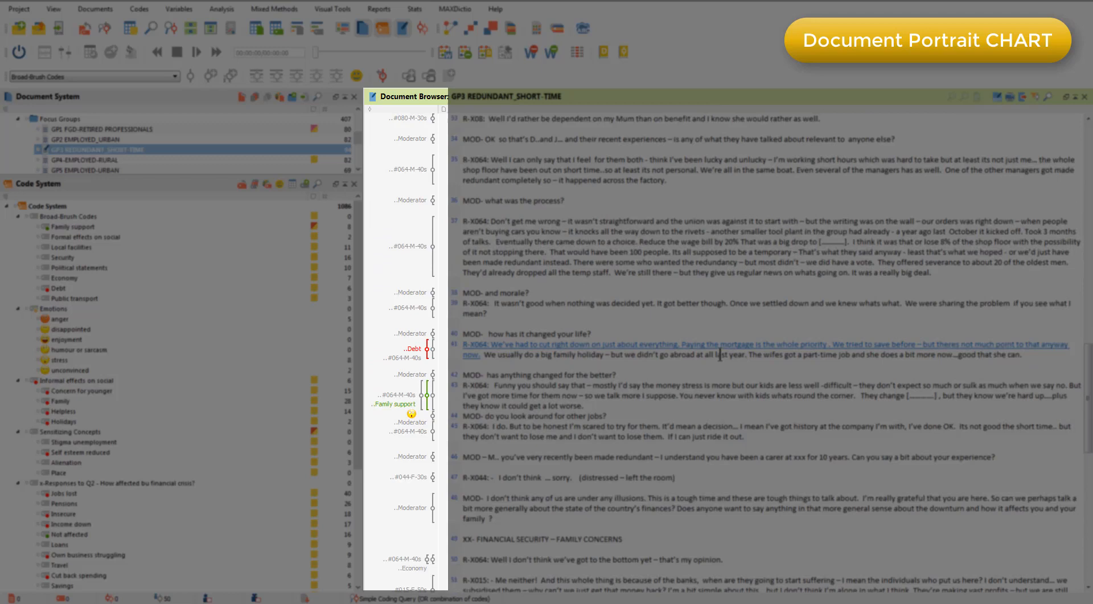
scroll("down", 3)
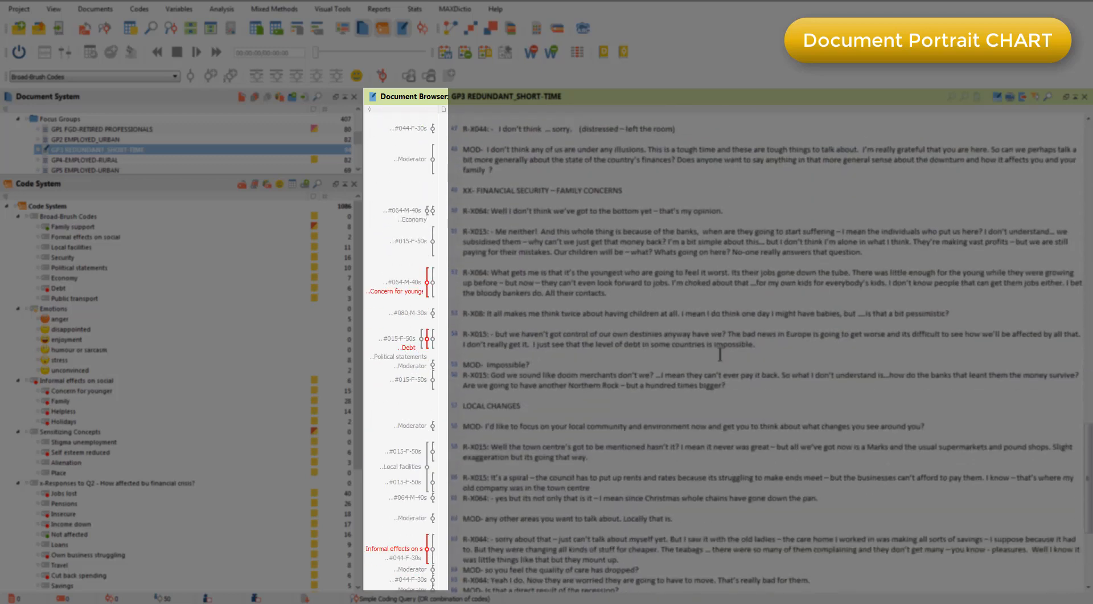
scroll("up", 3)
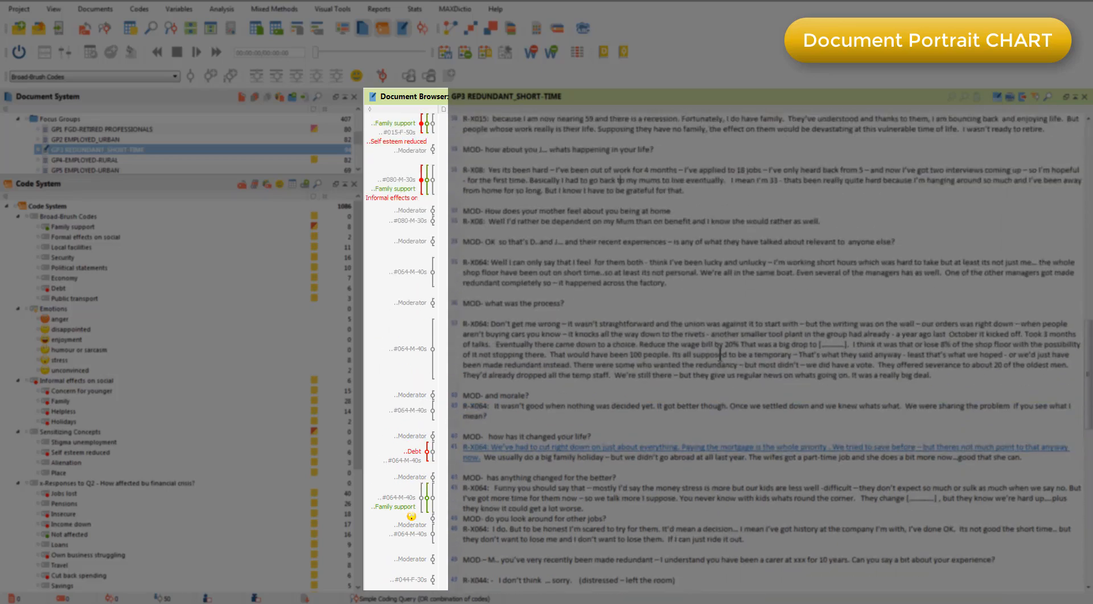
scroll("down", 3)
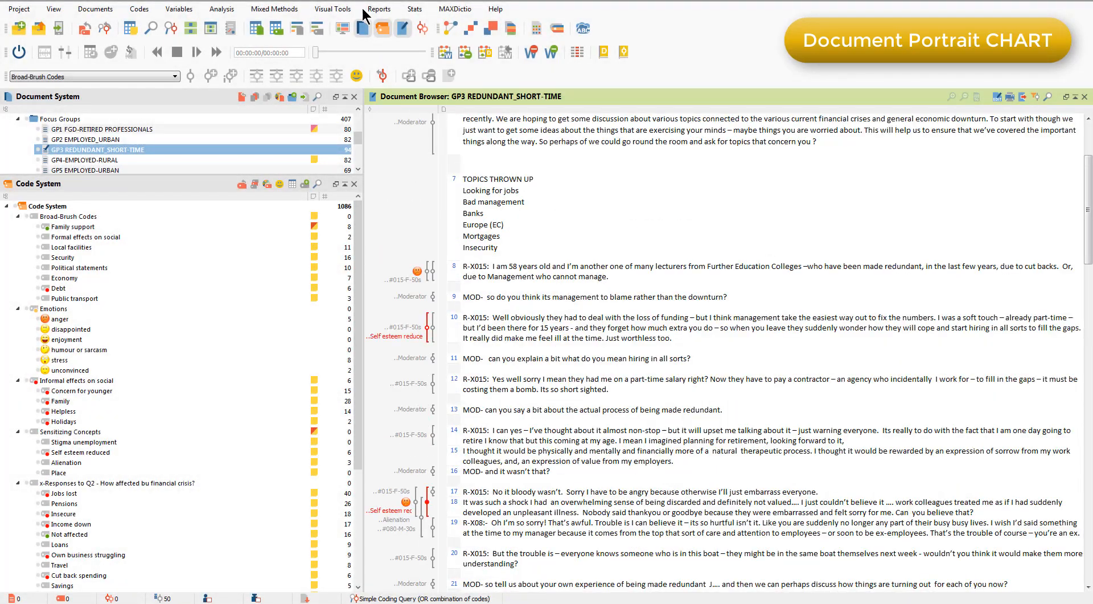
- Generate GP3's Document Portrait, sort tiles by colour, and display them as circles
left_click(333, 8)
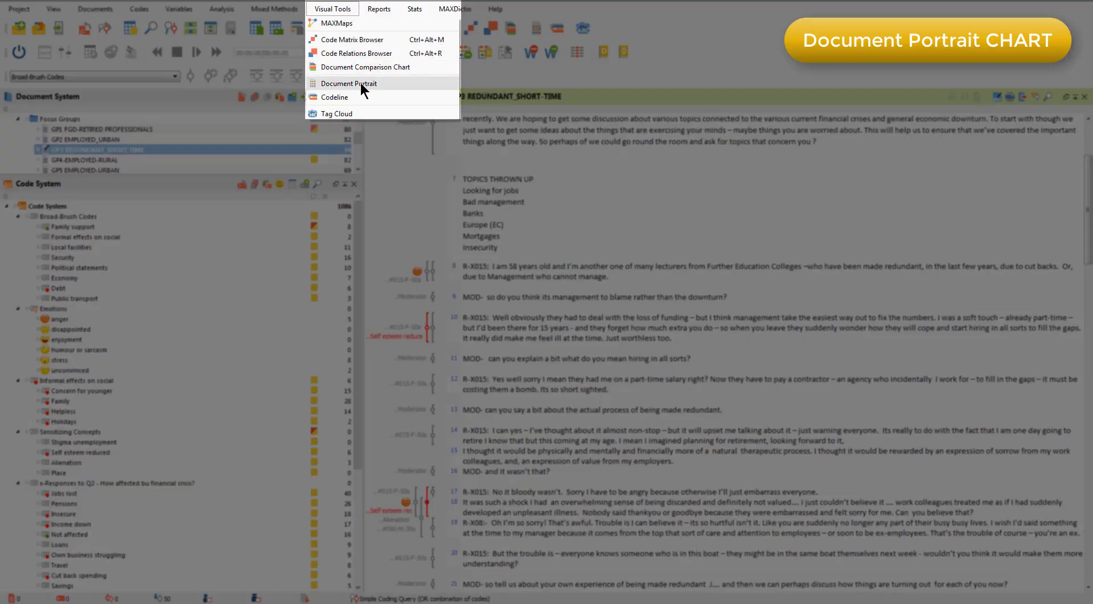
left_click(348, 84)
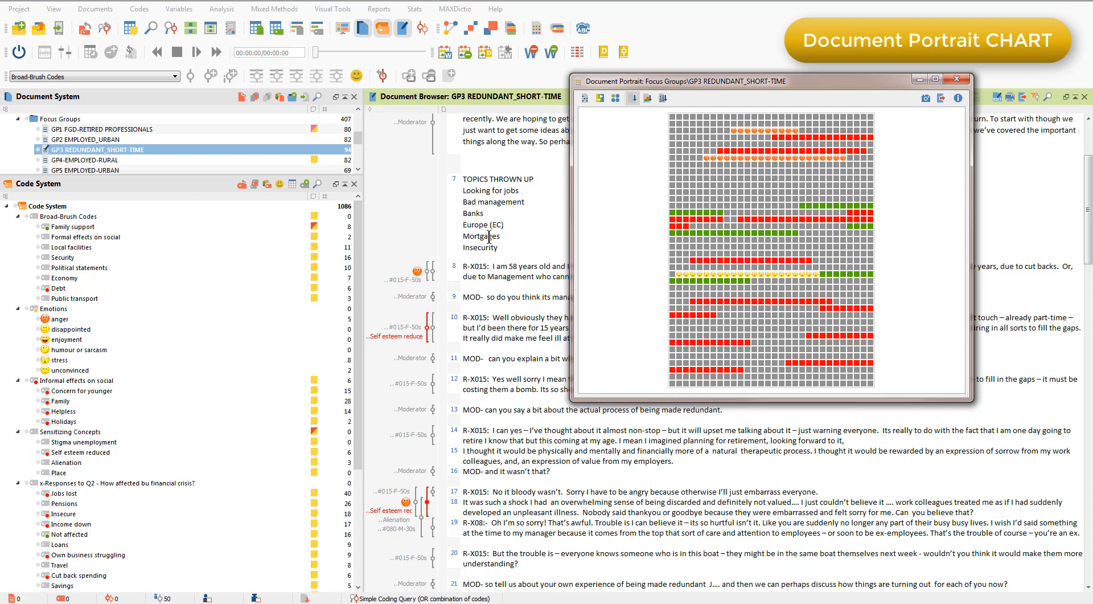
left_click(661, 98)
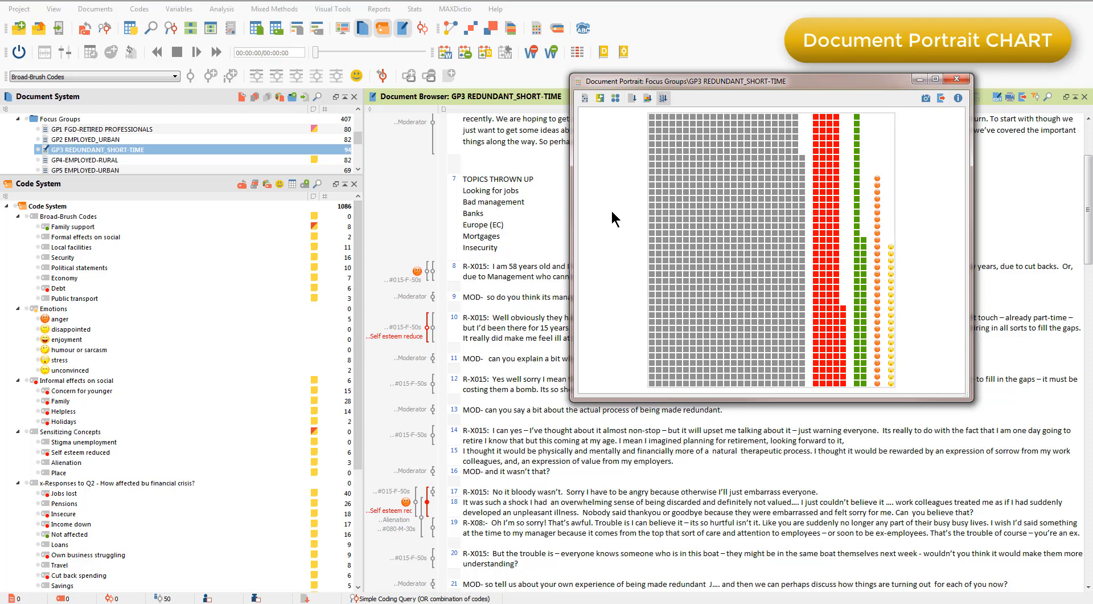
mouse_move(624, 110)
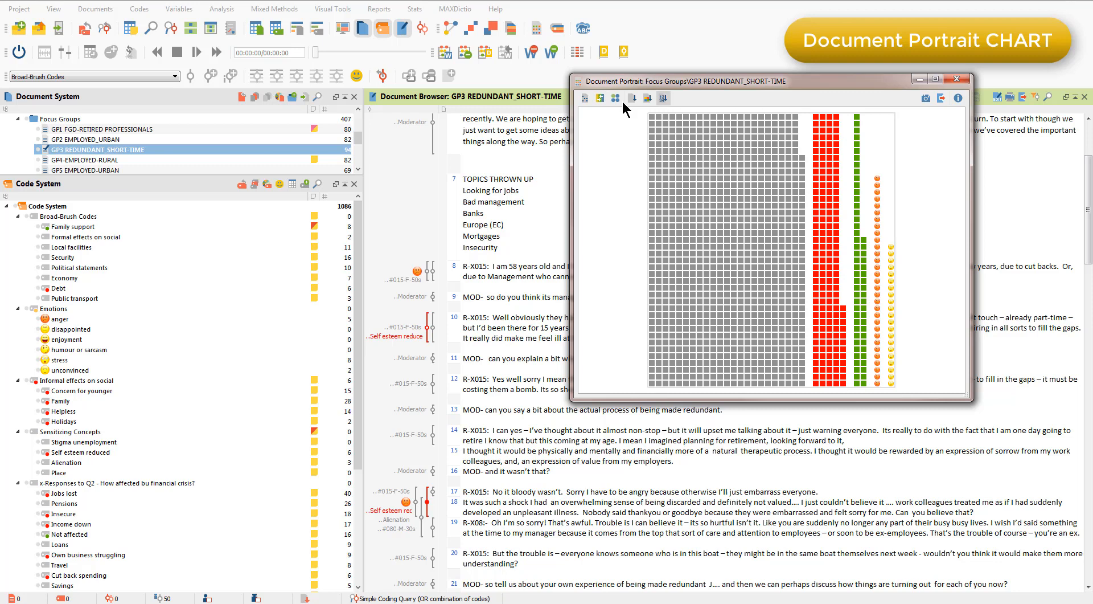
left_click(615, 97)
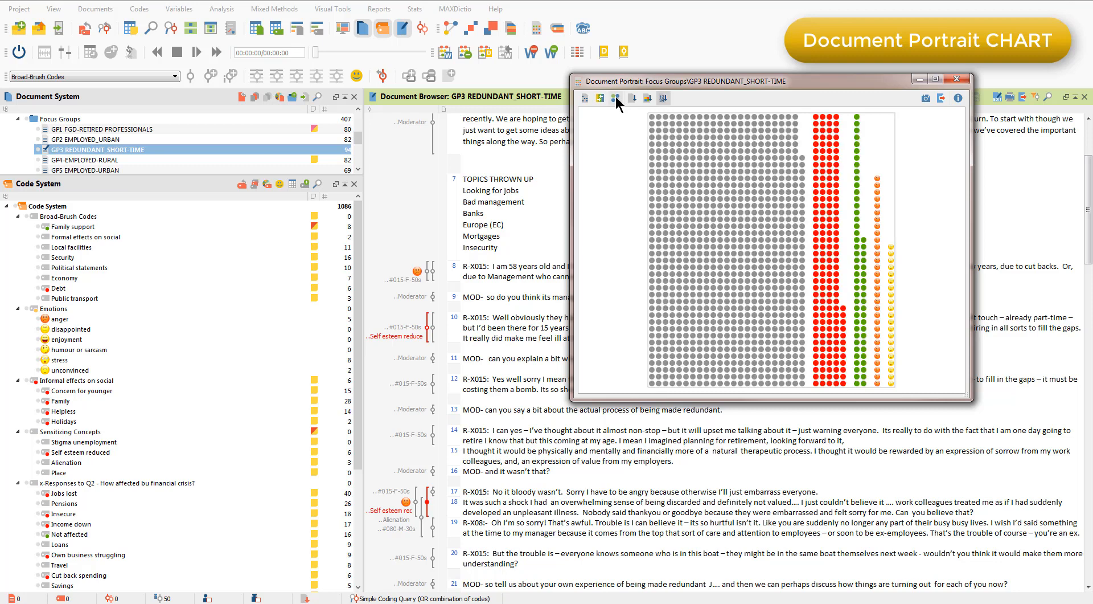
mouse_move(612, 104)
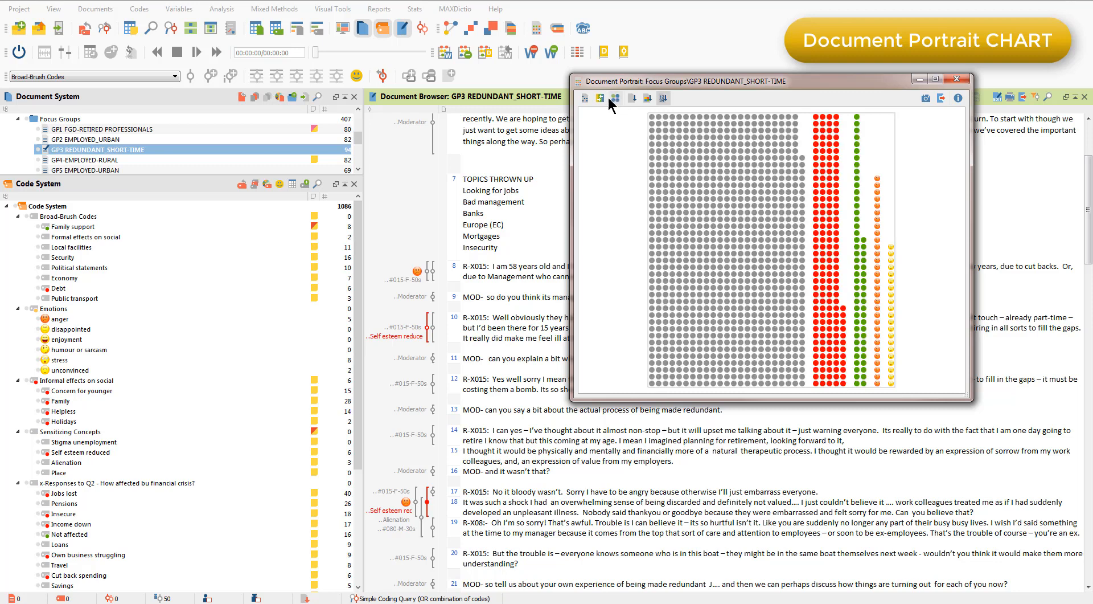
left_click(585, 98)
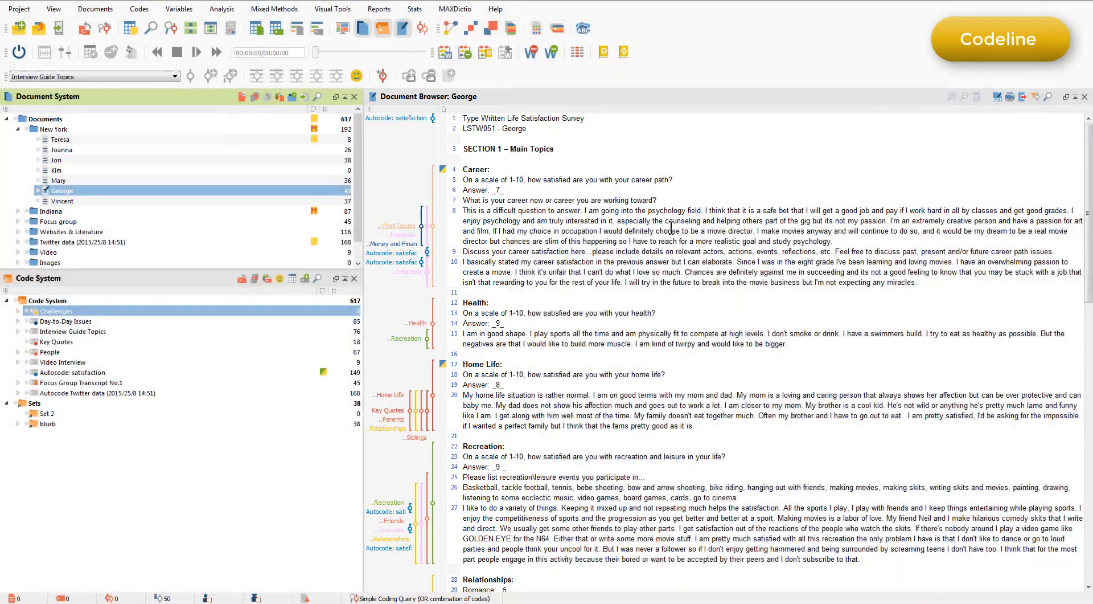
- Start a Codeline chart for George's survey document from Visual Tools
left_click(333, 8)
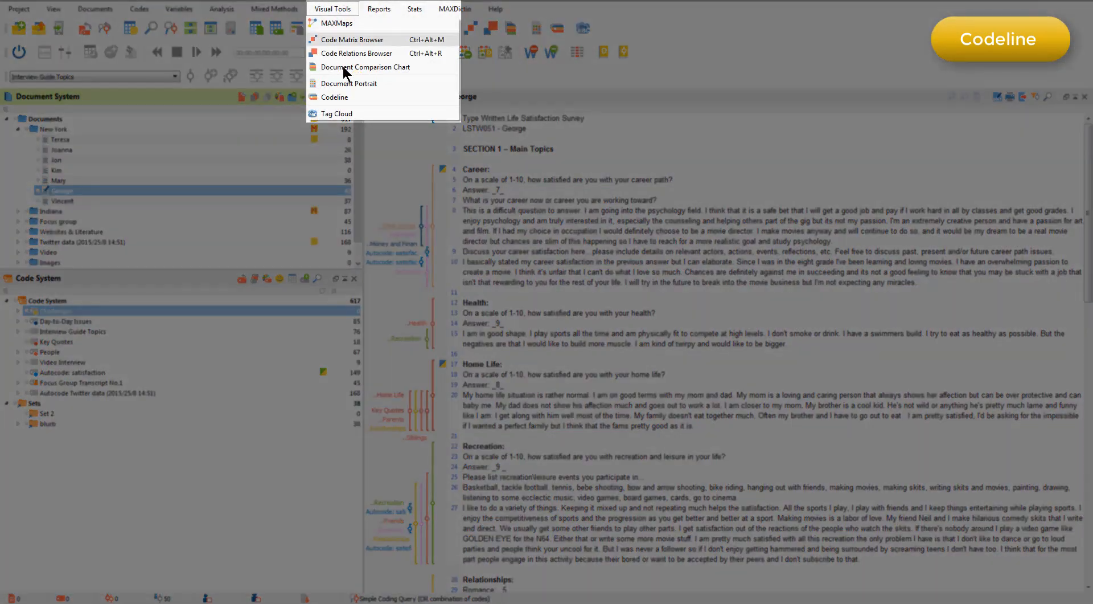
left_click(332, 97)
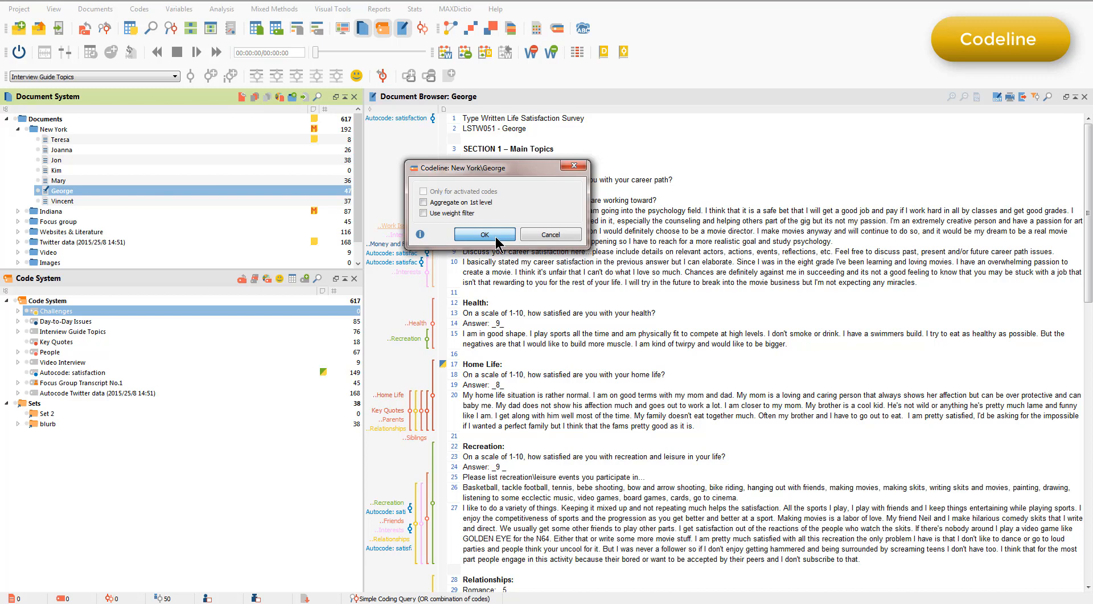
- Draw George's Codeline, expand its code groups, and locate Autocode: satisfaction passages
left_click(484, 234)
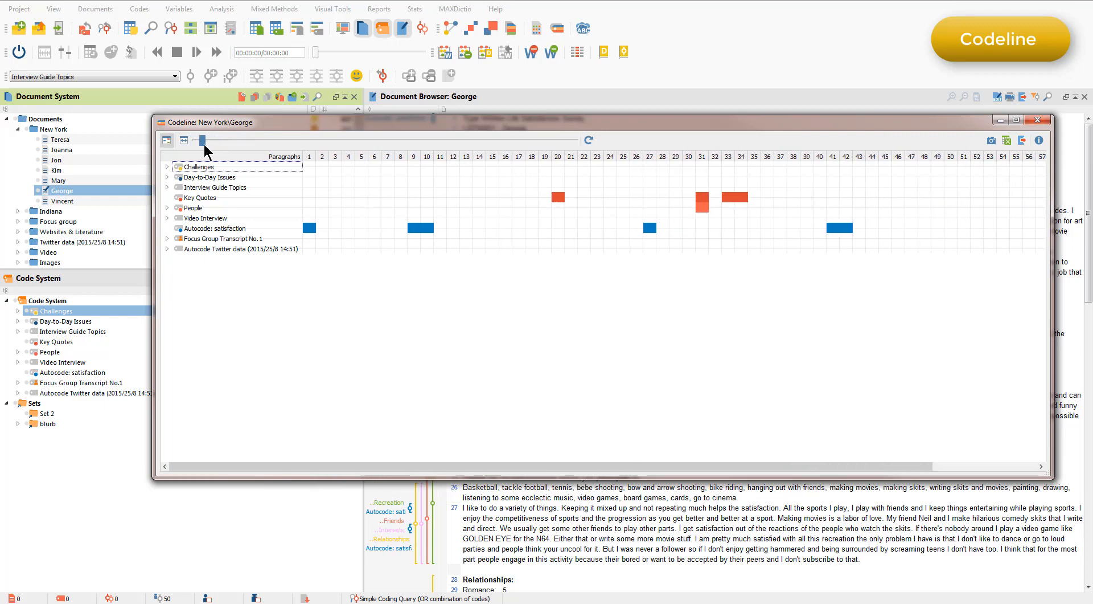
mouse_move(274, 326)
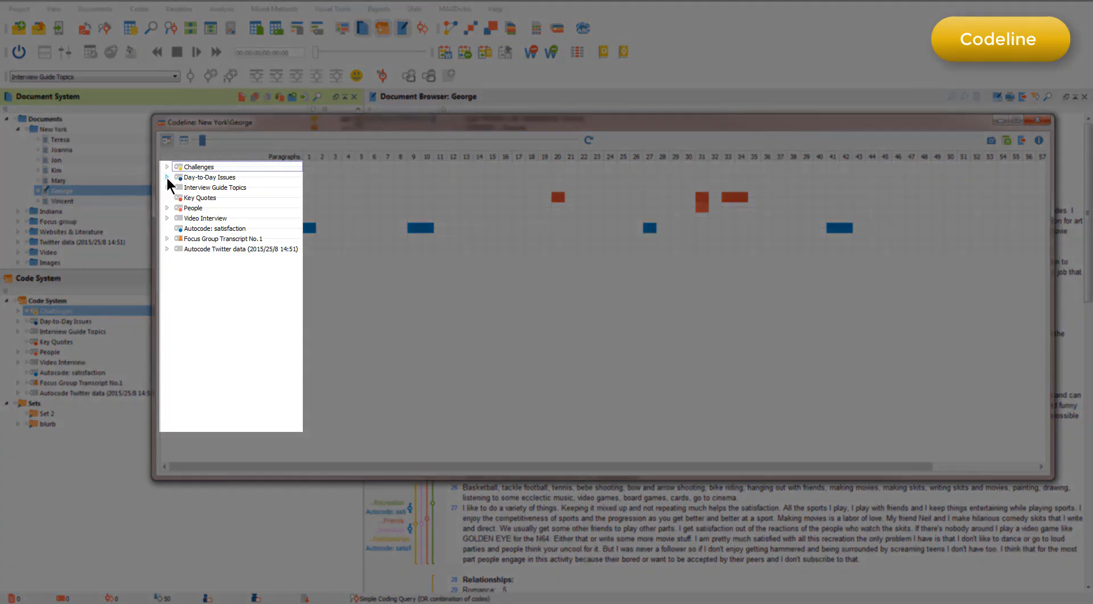
left_click(168, 177)
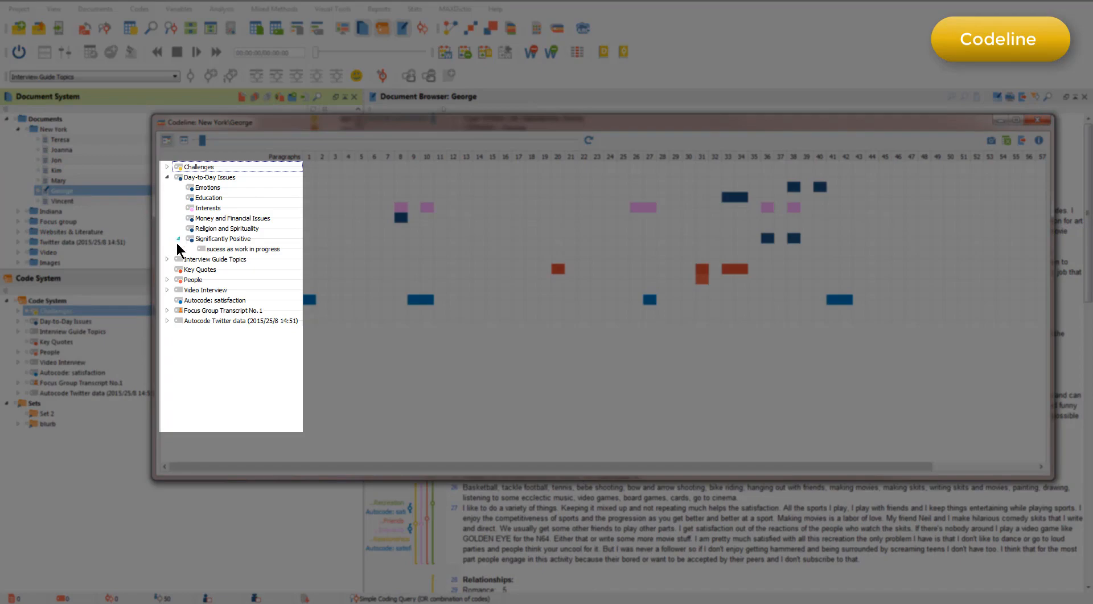
left_click(167, 259)
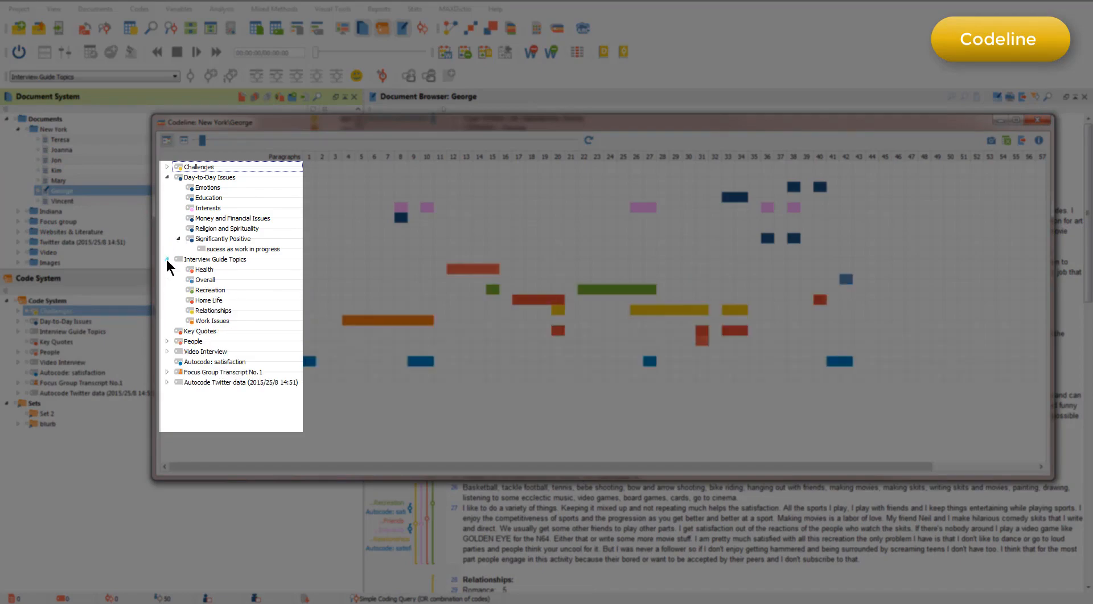
left_click(167, 341)
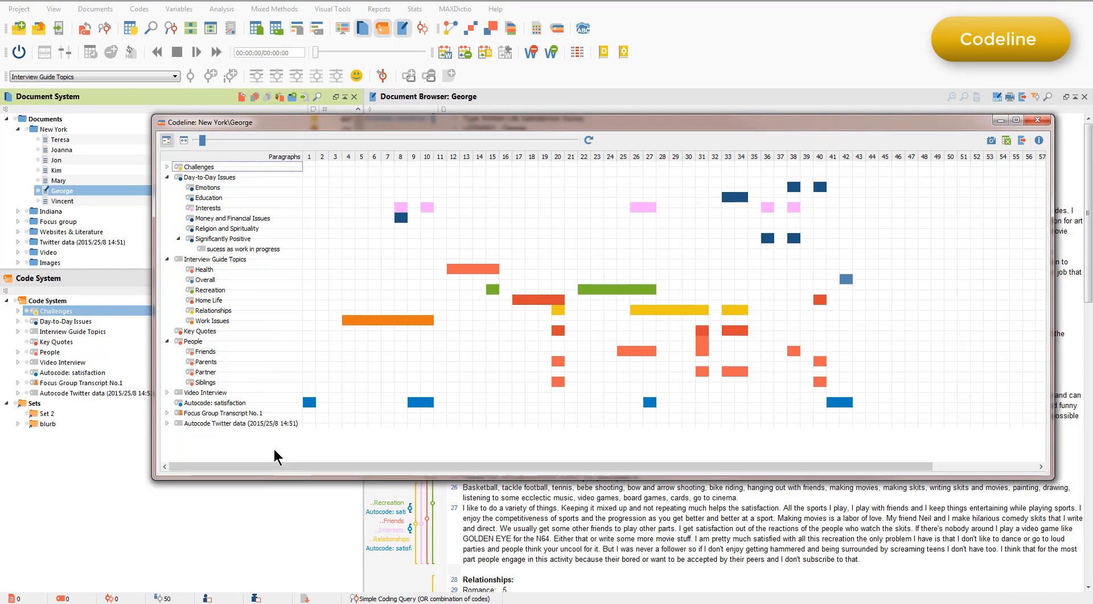
mouse_move(438, 217)
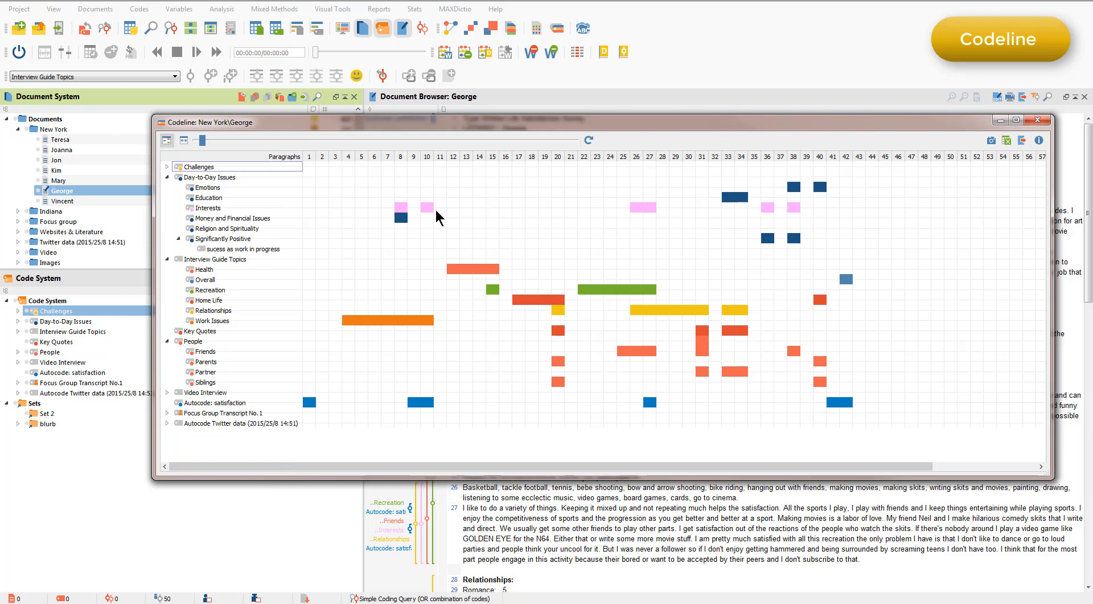
mouse_move(428, 211)
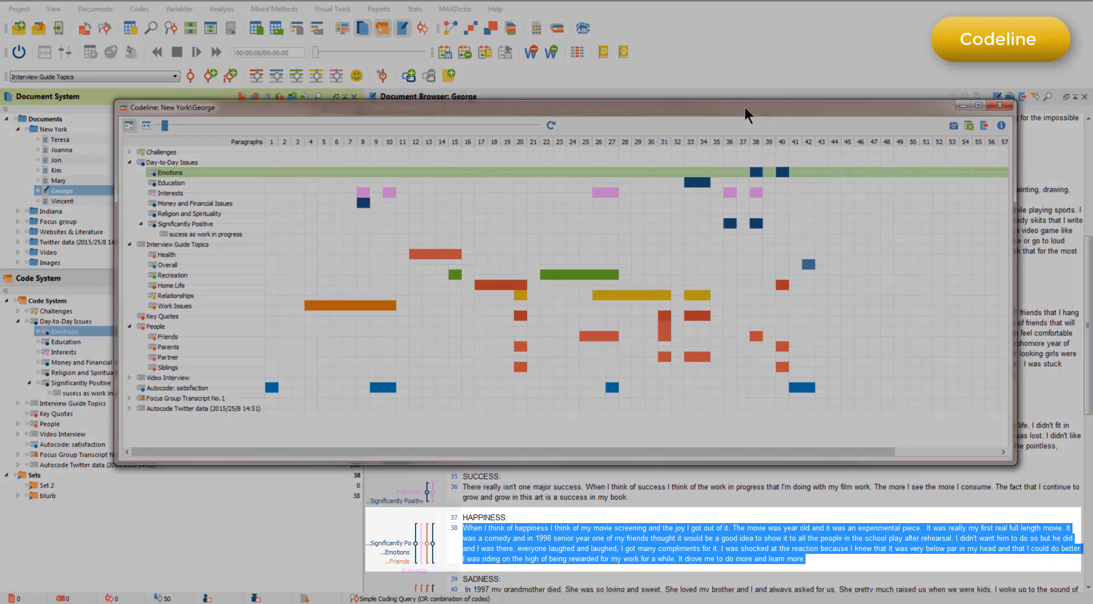
mouse_move(128, 125)
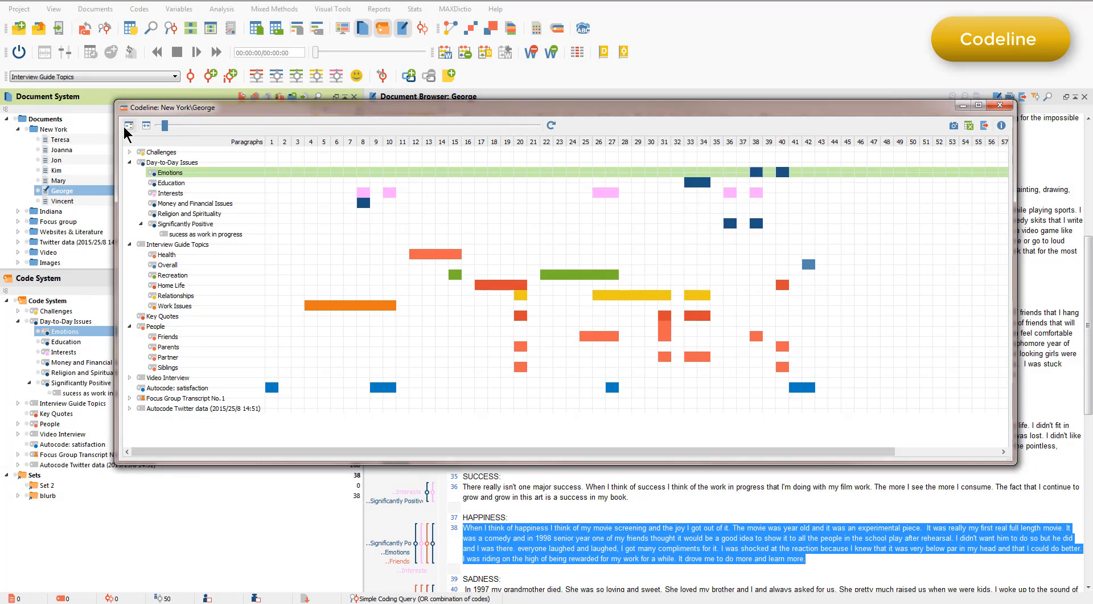
mouse_move(128, 124)
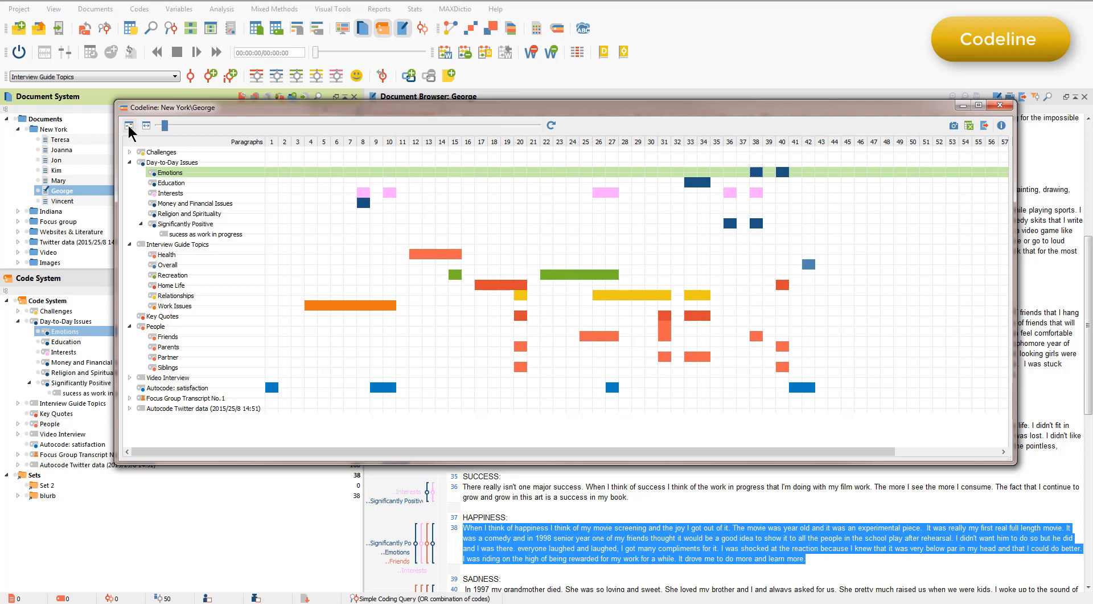
mouse_move(272, 312)
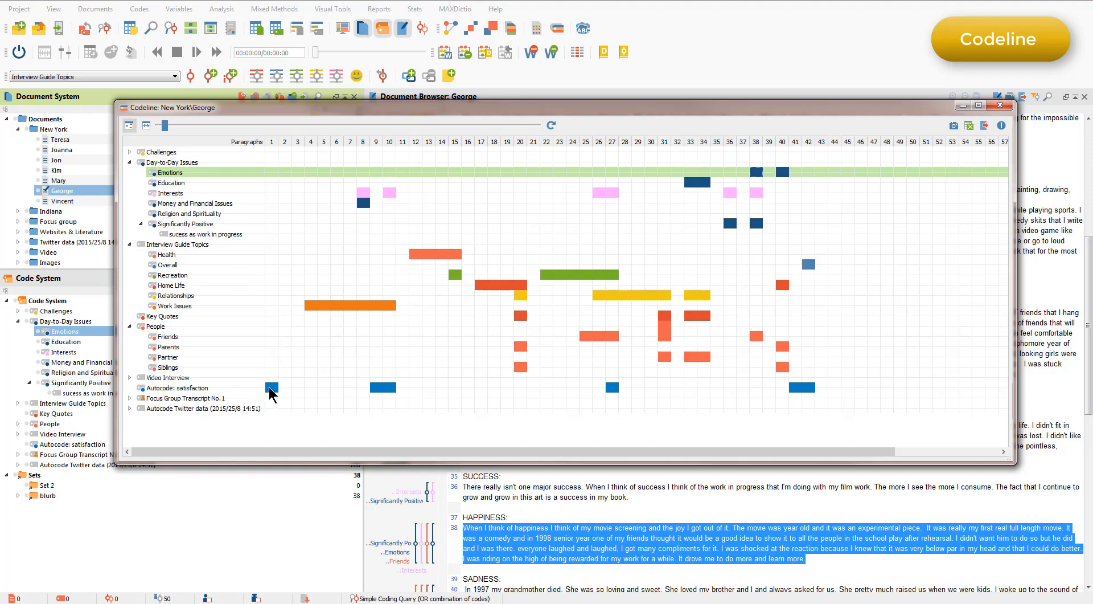
mouse_move(270, 388)
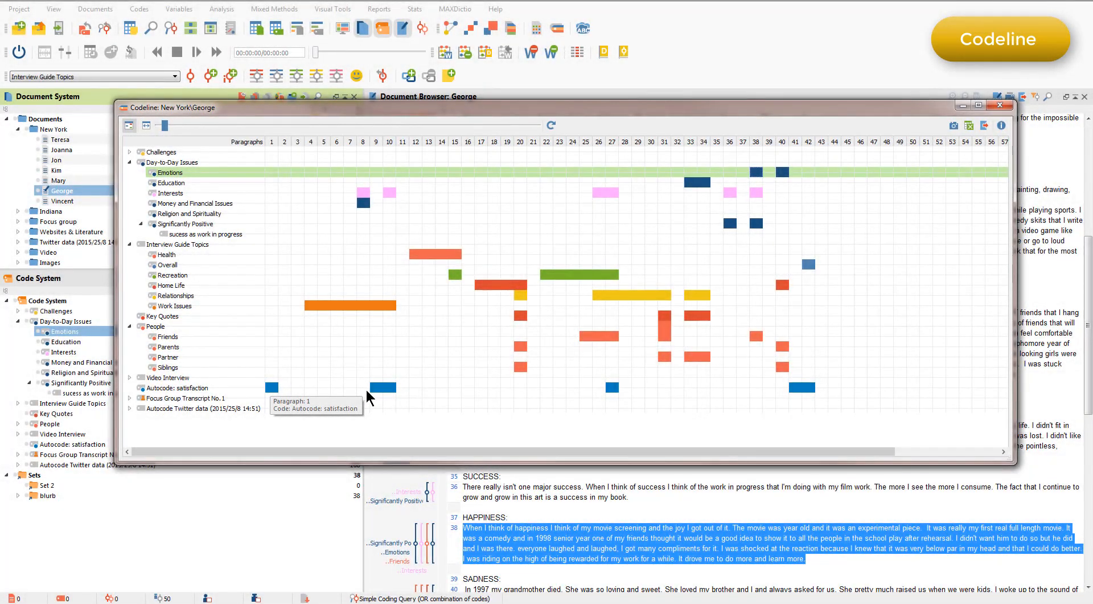
mouse_move(382, 387)
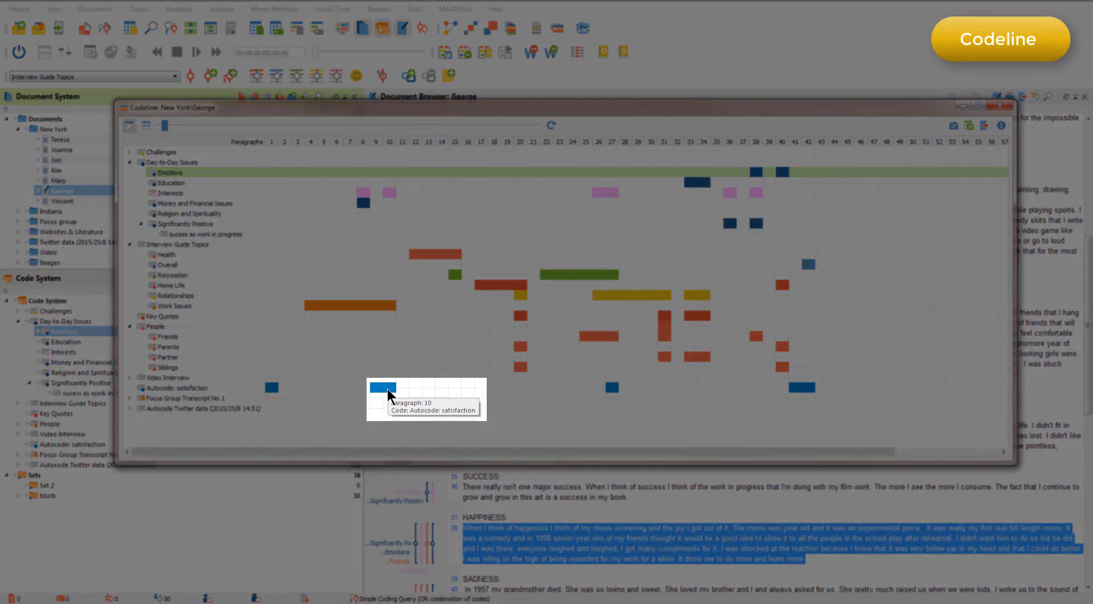
mouse_move(377, 396)
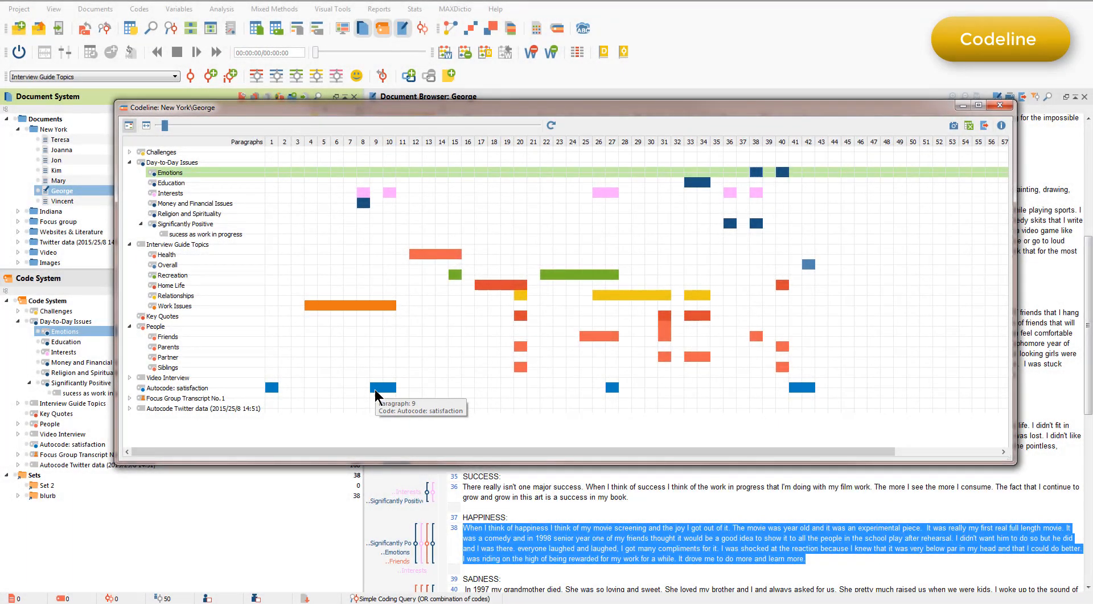
left_click(178, 388)
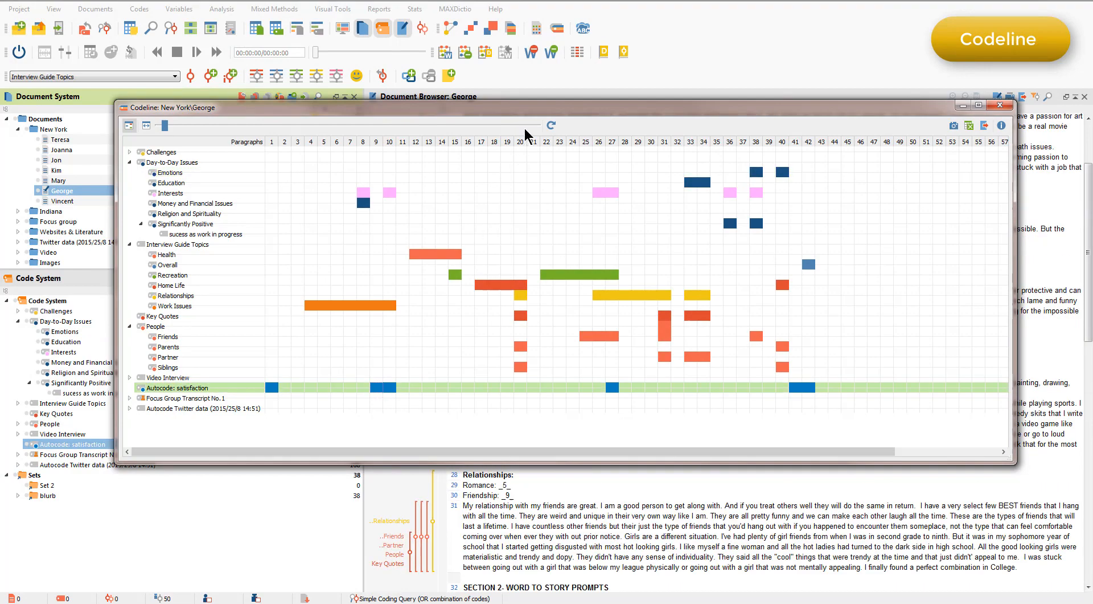
left_click_drag(525, 107, 538, 215)
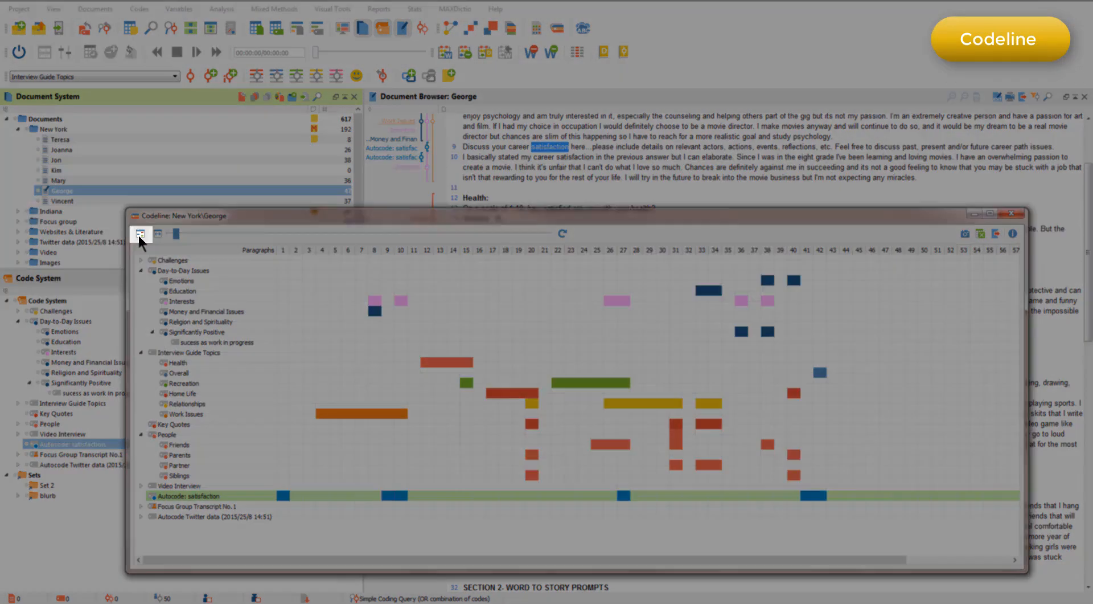
- Switch George's Codeline chart to the condensed view that hides uncoded paragraphs
left_click(140, 233)
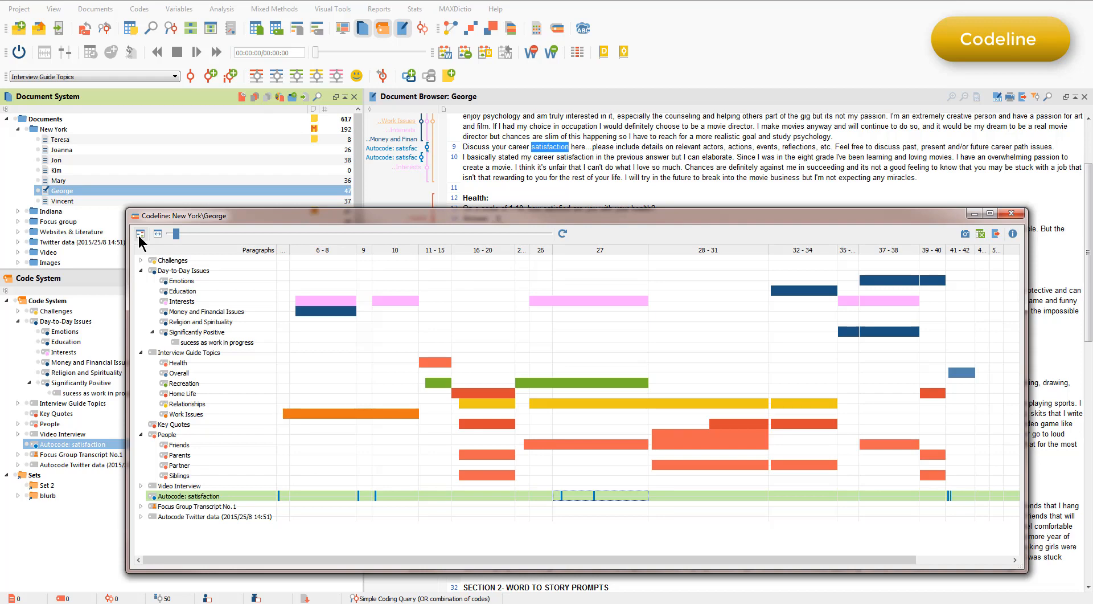
mouse_move(140, 233)
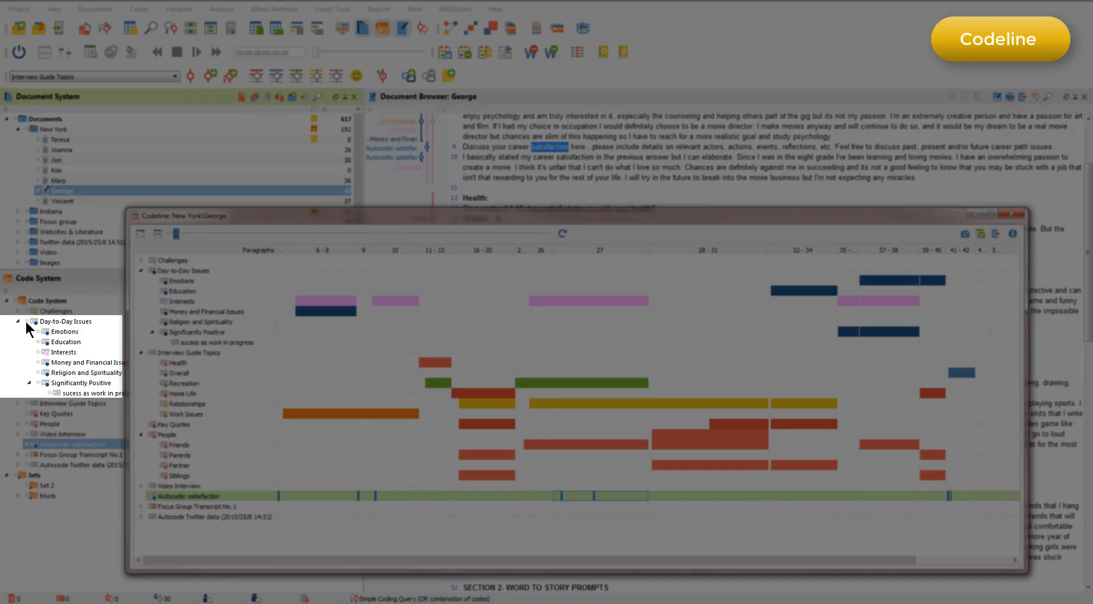
- Activate Day-to-Day Issues, restrict the chart to activated codes, and refresh it
left_click(66, 321)
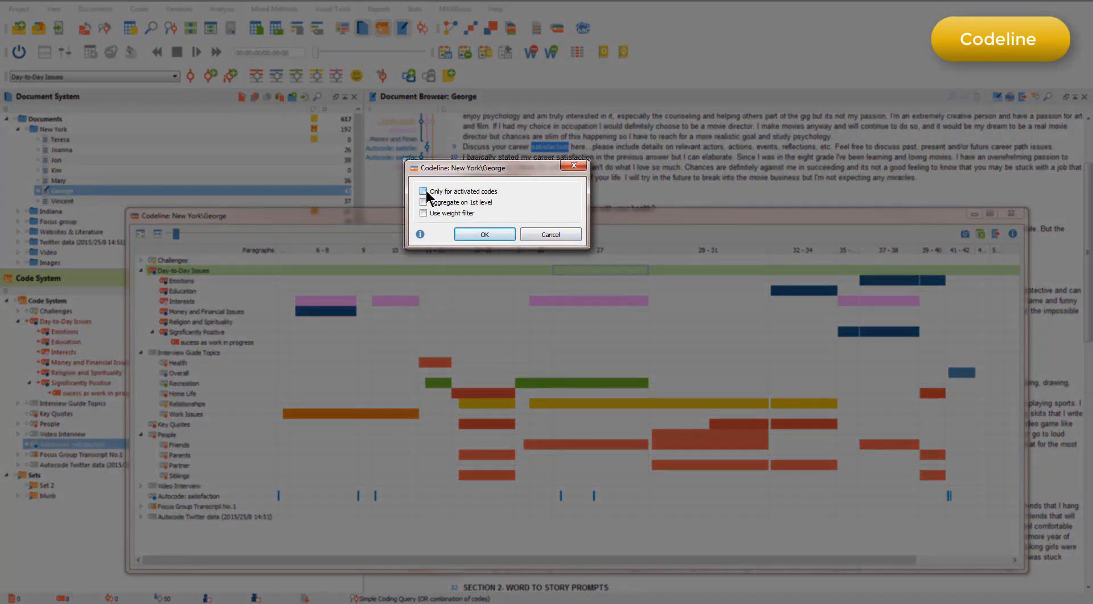
left_click(484, 234)
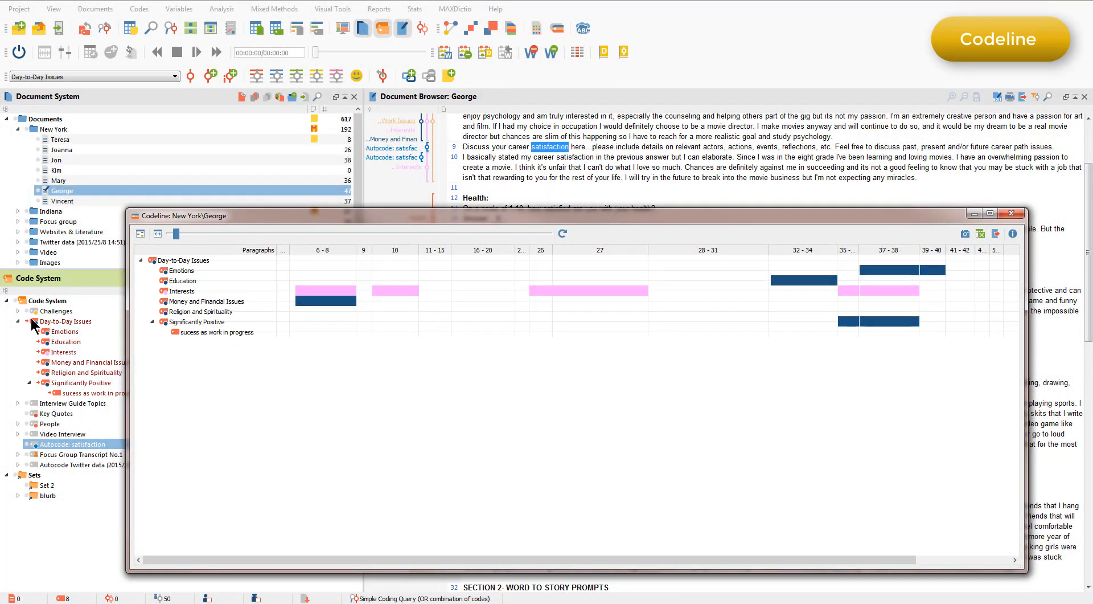
left_click(184, 261)
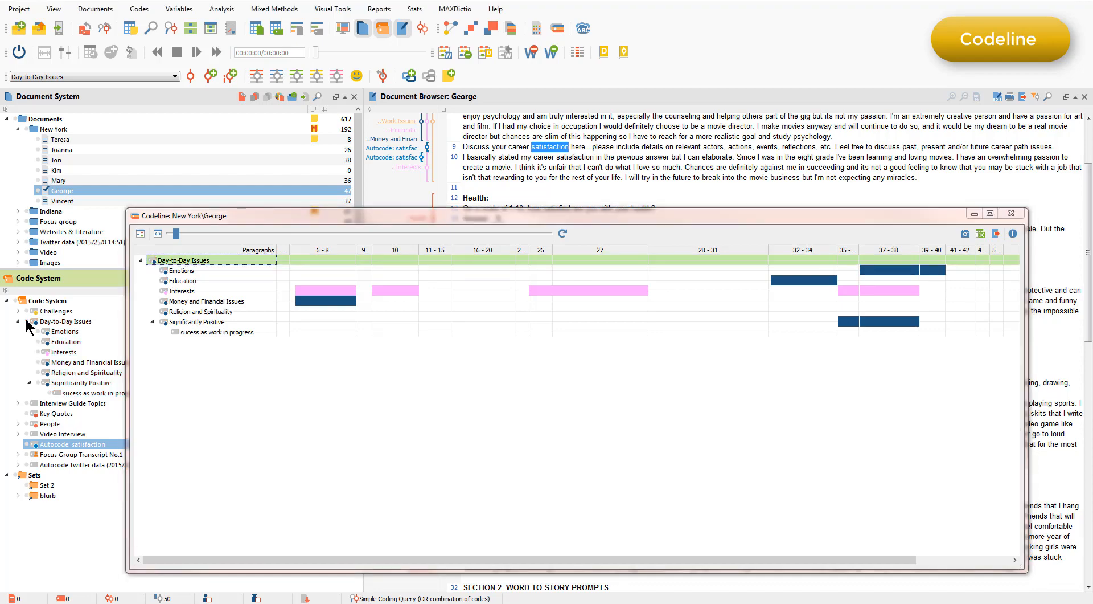
mouse_move(562, 239)
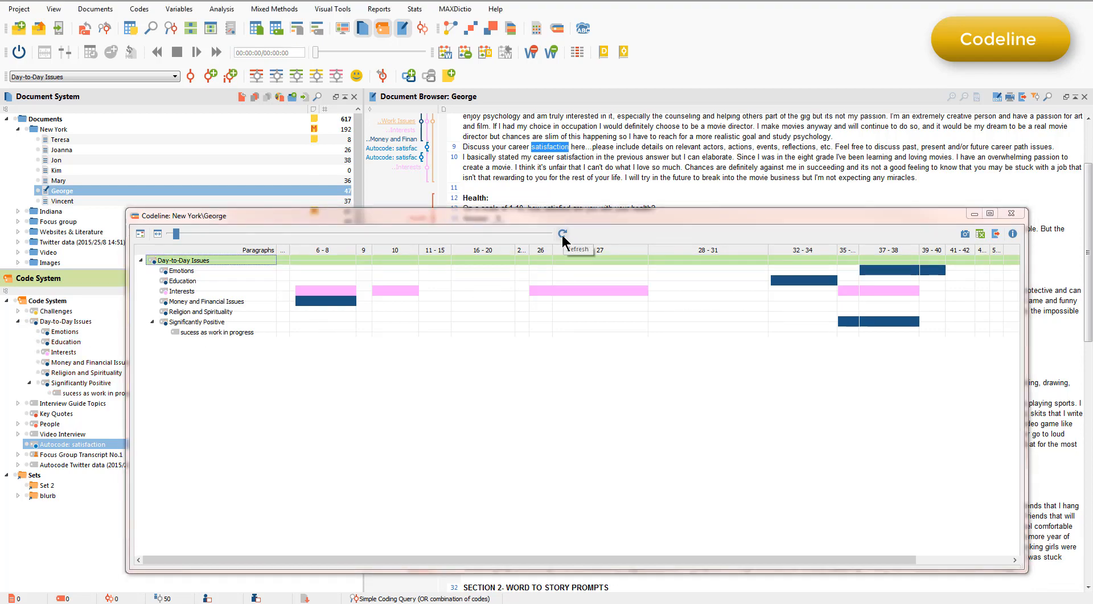
left_click(563, 233)
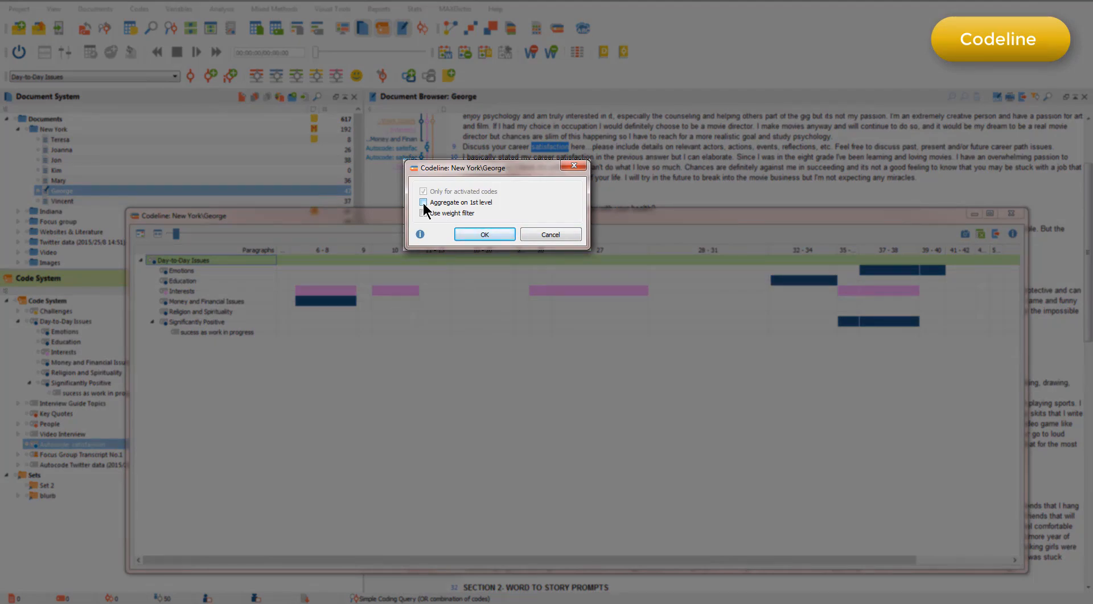
- Aggregate the Codeline chart's subcodes onto their first-level codes
left_click(484, 233)
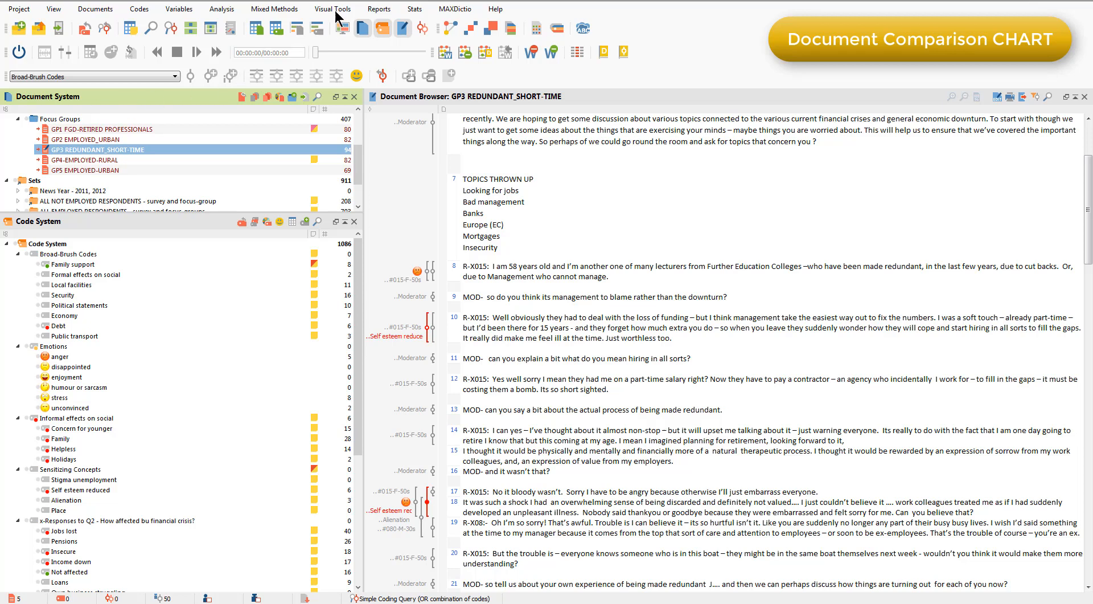
- Create a Document Comparison Chart for activated documents only and scroll across it
left_click(333, 9)
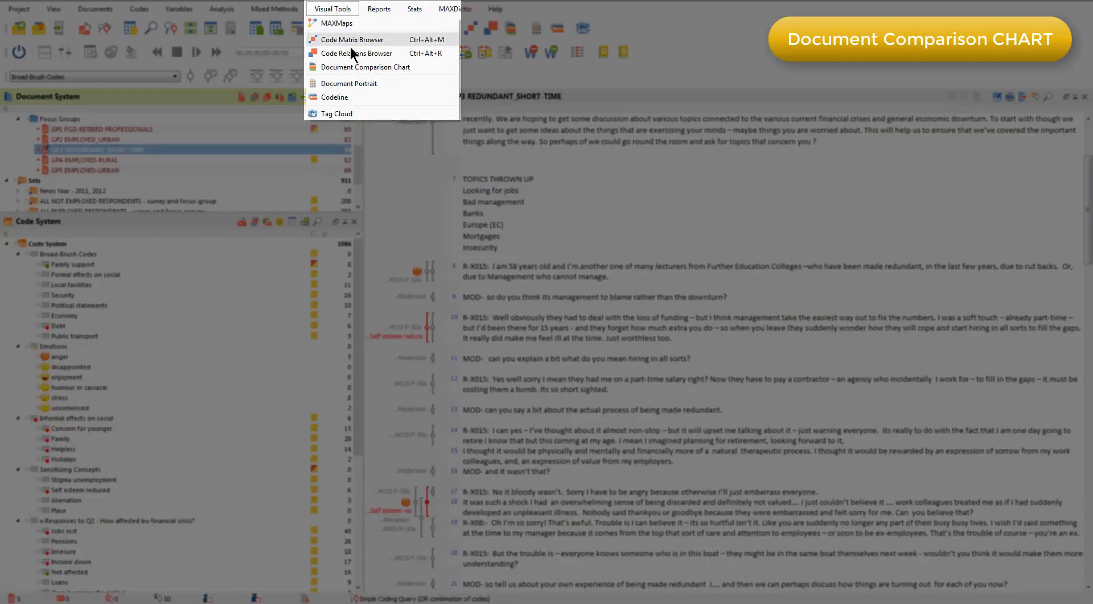
left_click(363, 67)
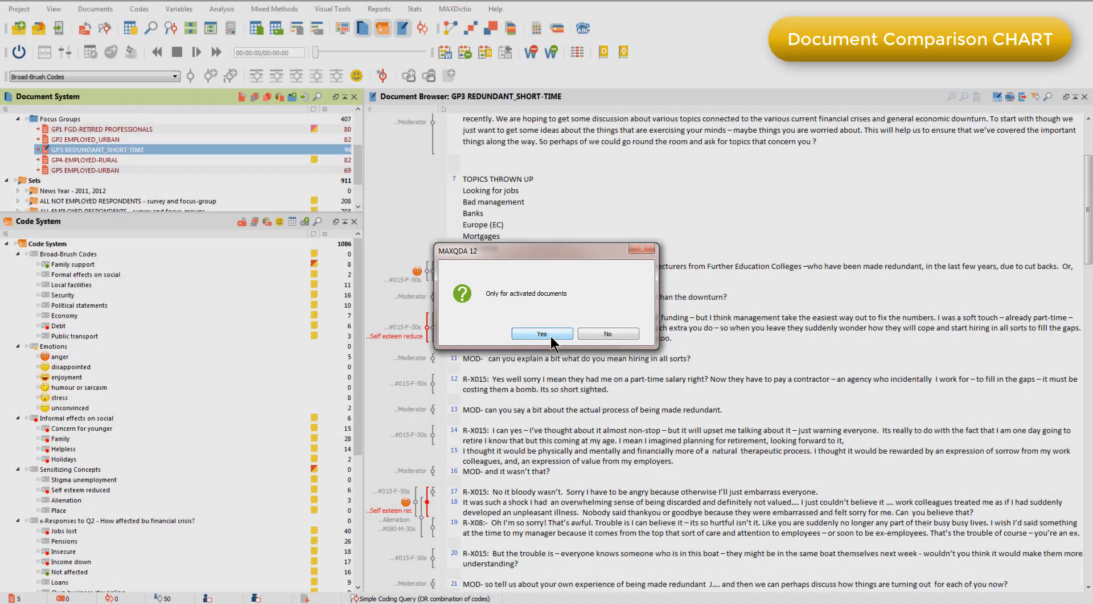
left_click(541, 333)
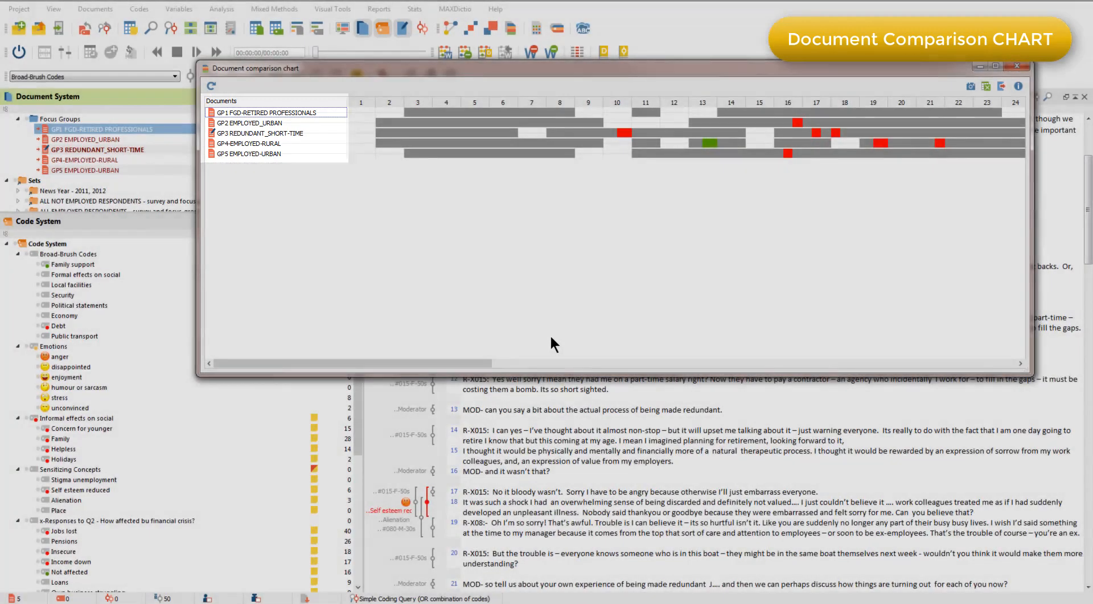
left_click(267, 112)
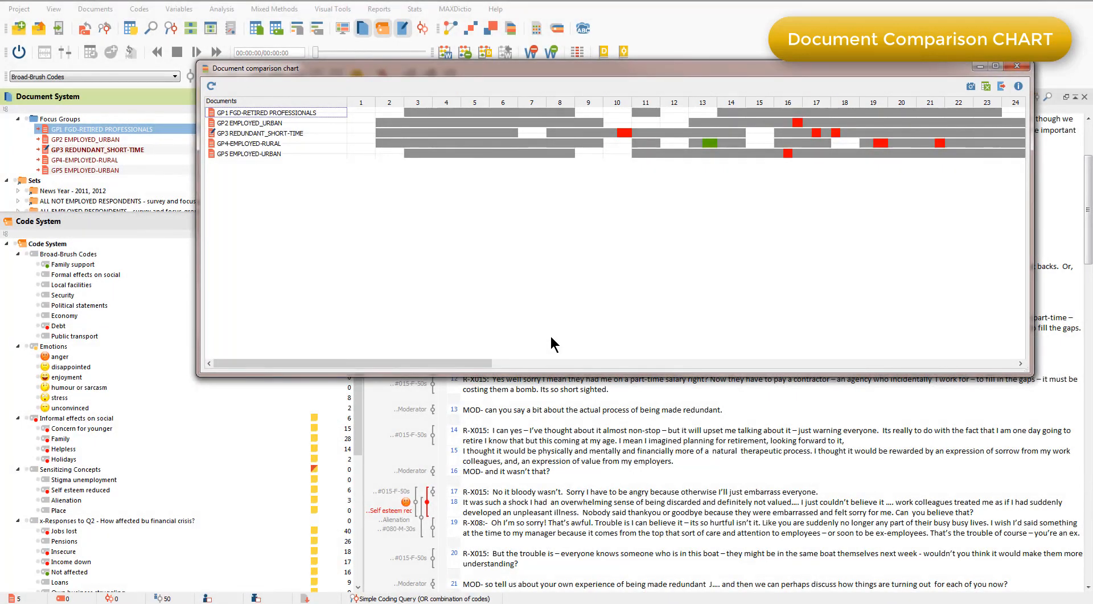
mouse_move(495, 347)
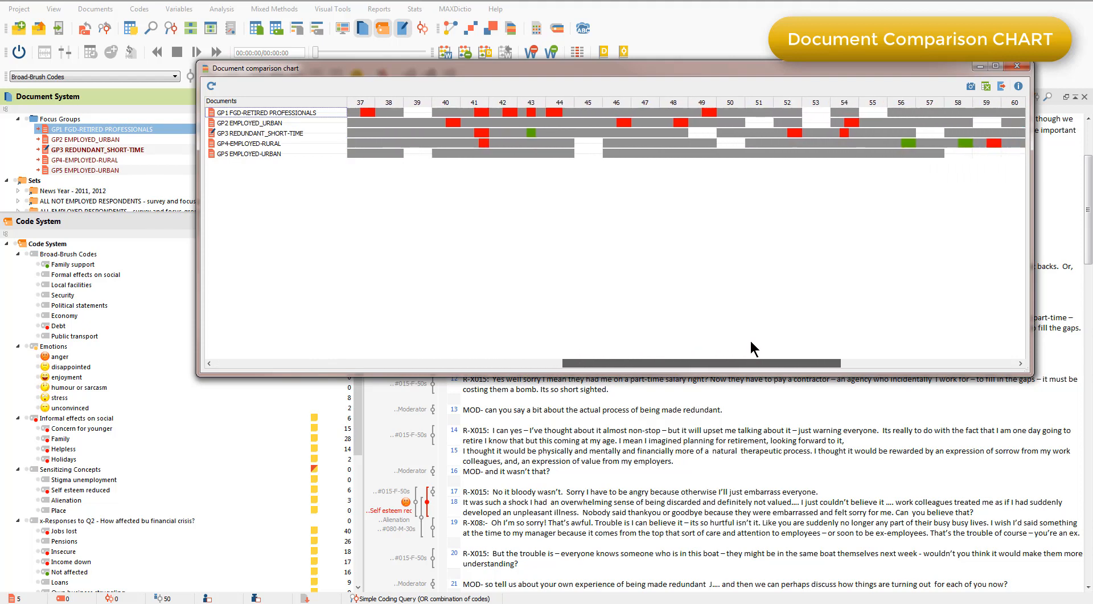
scroll("right", 3)
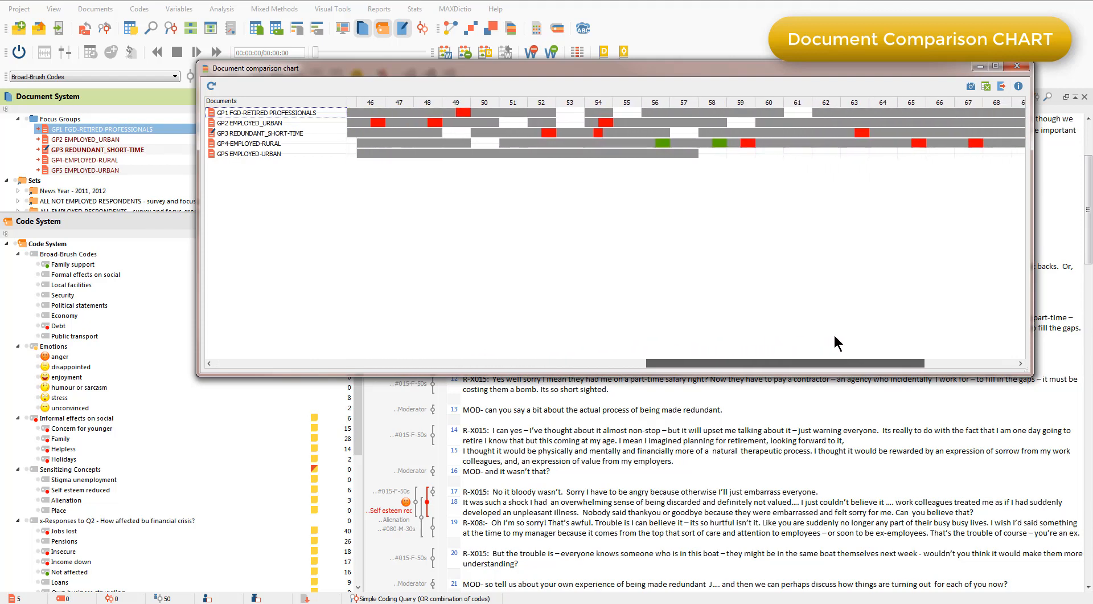
scroll("right", 3)
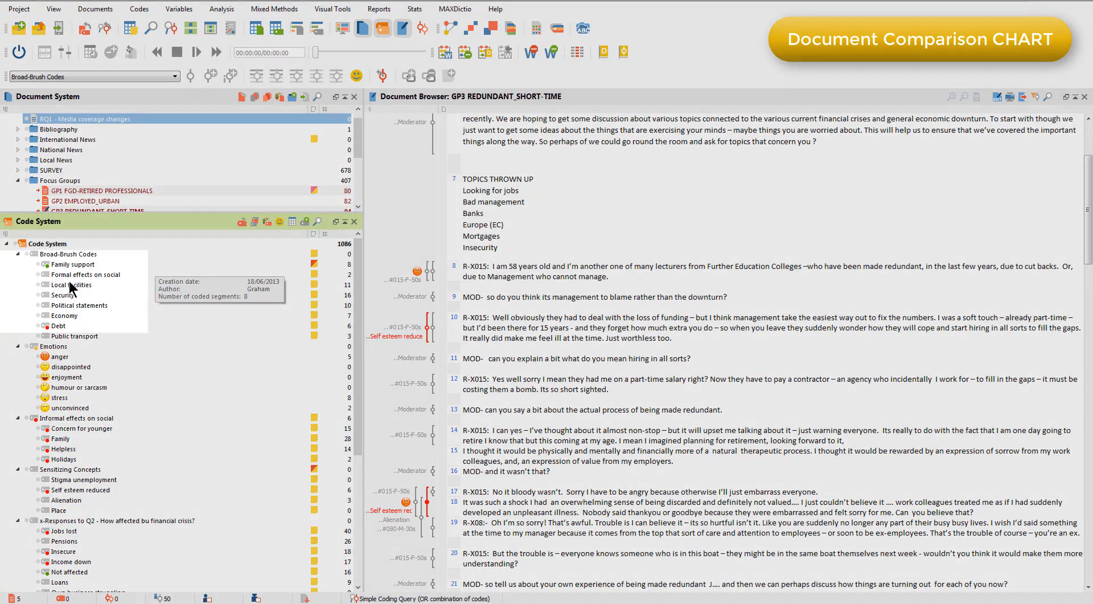
mouse_move(24, 259)
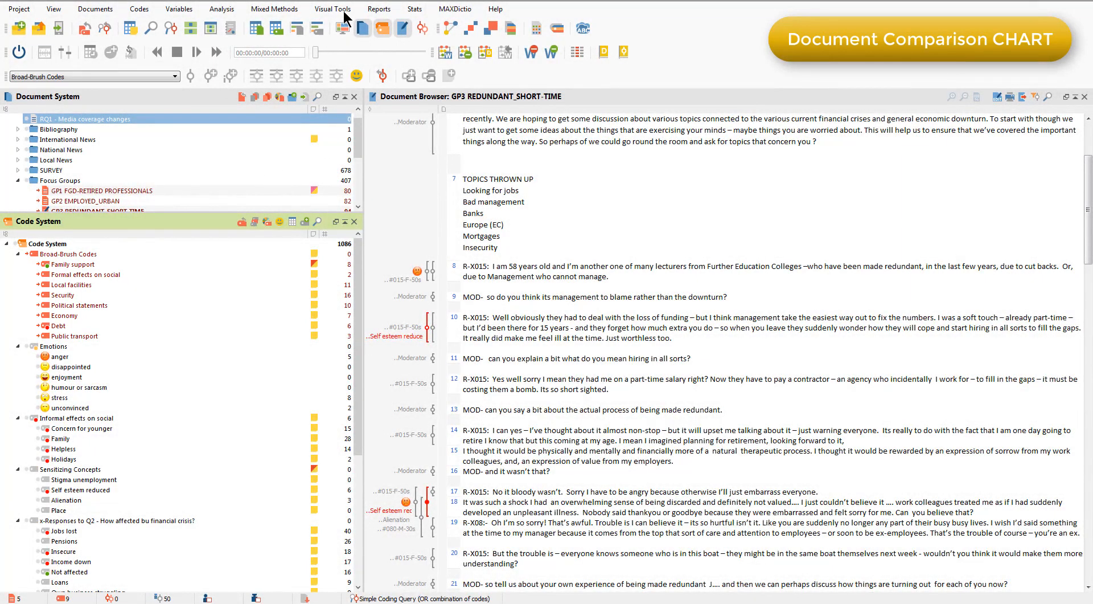
- Generate a Document Comparison Chart of the five focus groups restricted to activated Broad-Brush Codes
left_click(332, 9)
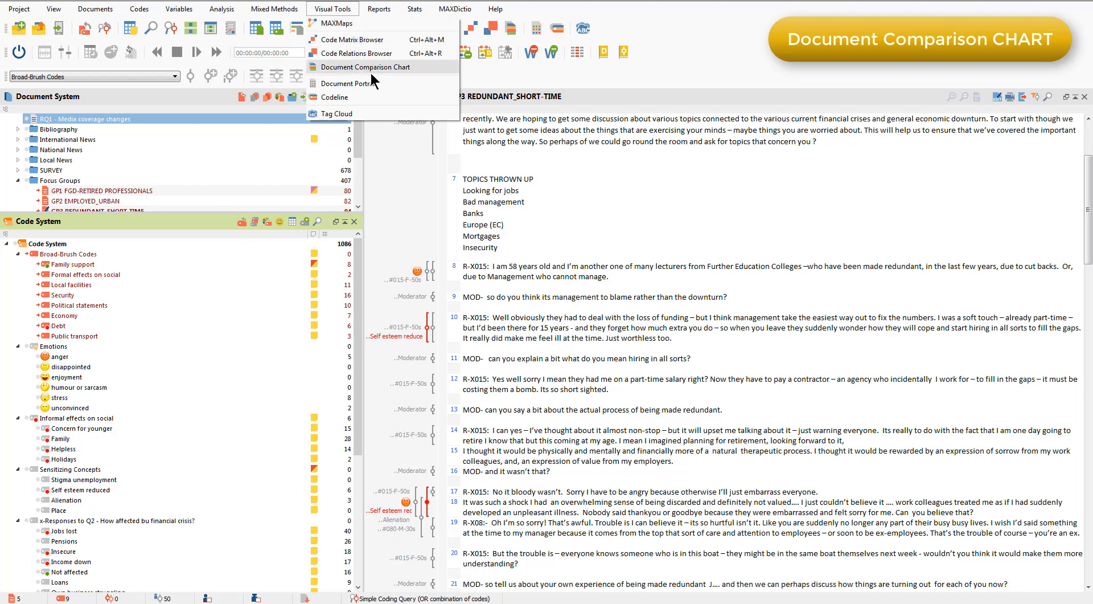
left_click(363, 67)
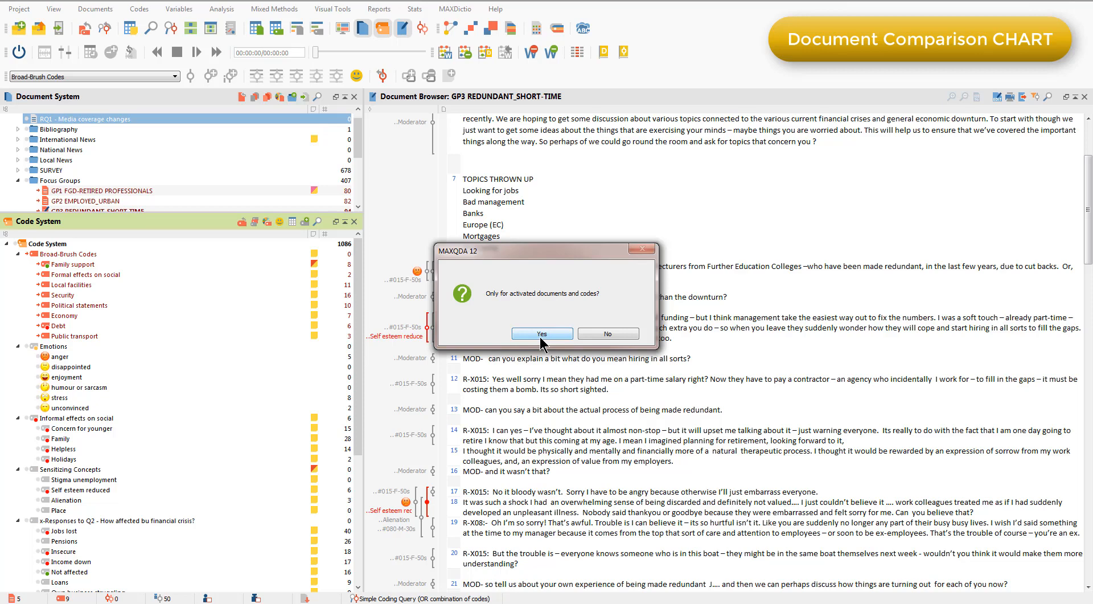
left_click(542, 333)
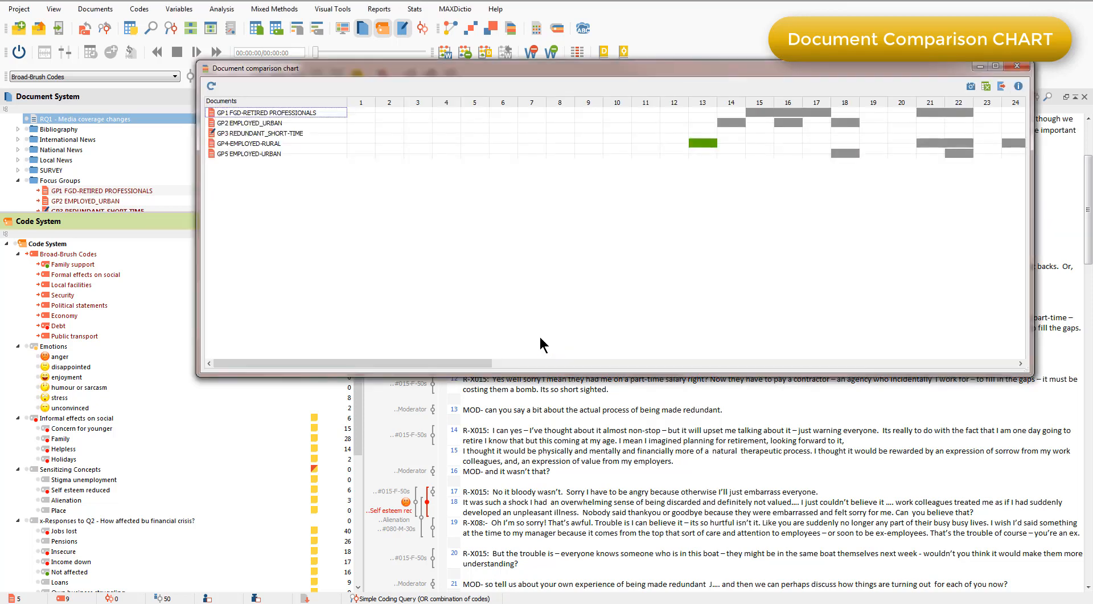
left_click(101, 190)
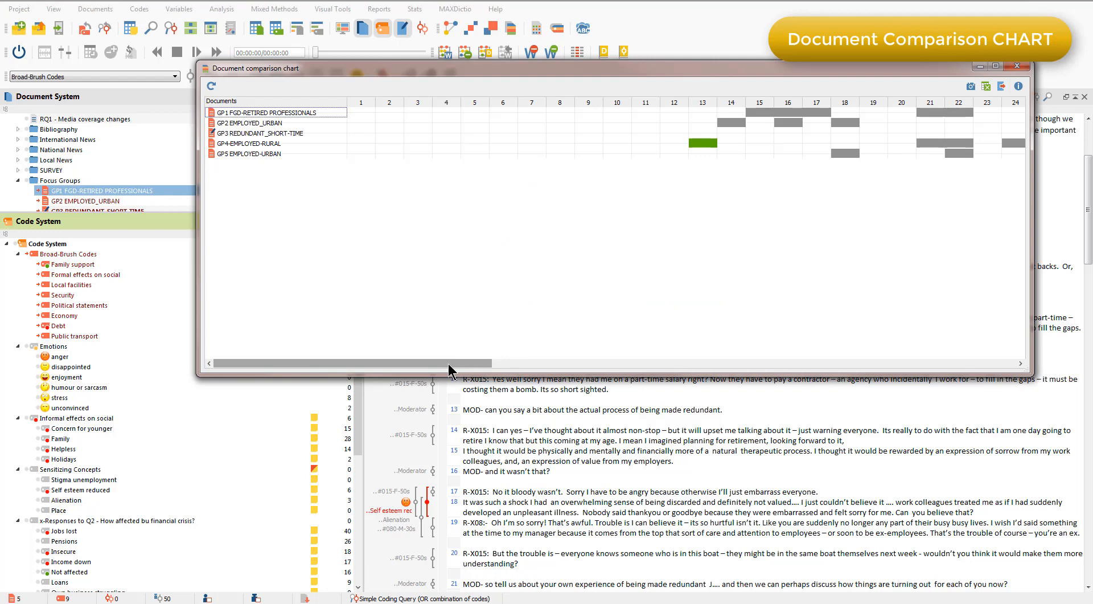